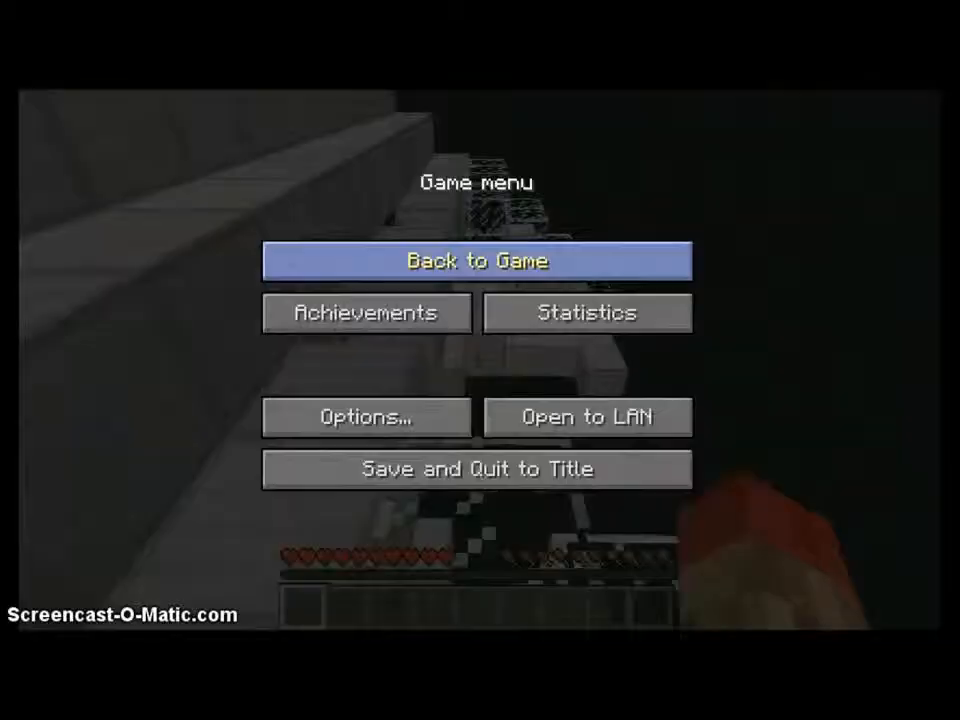
Step: Resume the Arrival map from the Game menu and head to the Read Note 1 desk
{"action": "left_click", "coordinate": [476, 260]}
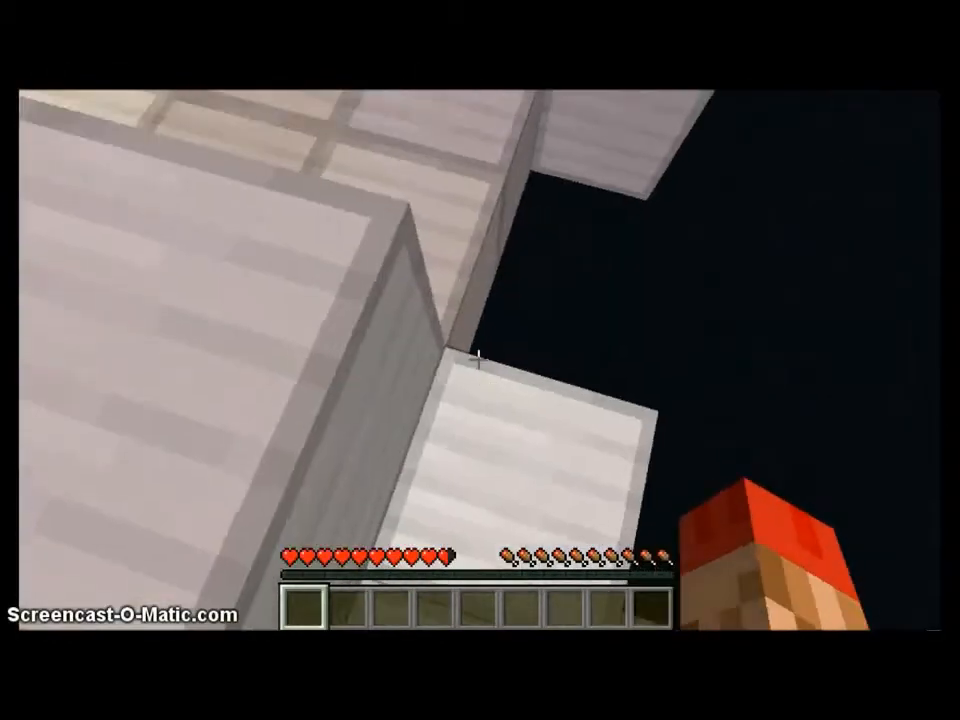
{"action": "mouse_move", "coordinate": [480, 360]}
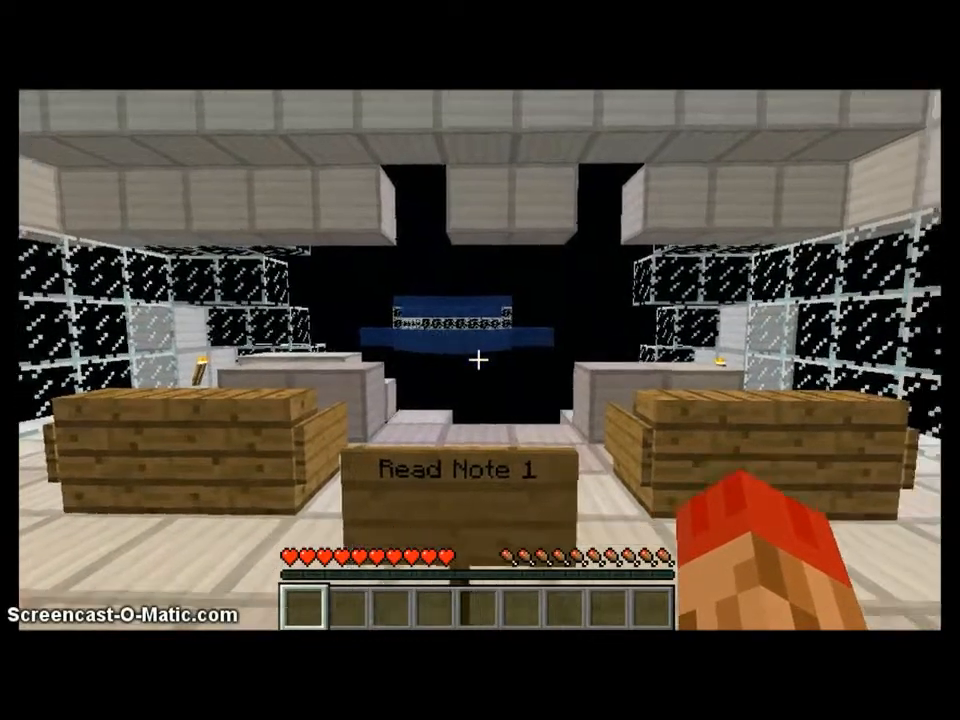
Step: Switch to Note 1.txt in Notepad and scroll sideways through the Normus attack story
{"action": "key", "text": "Escape"}
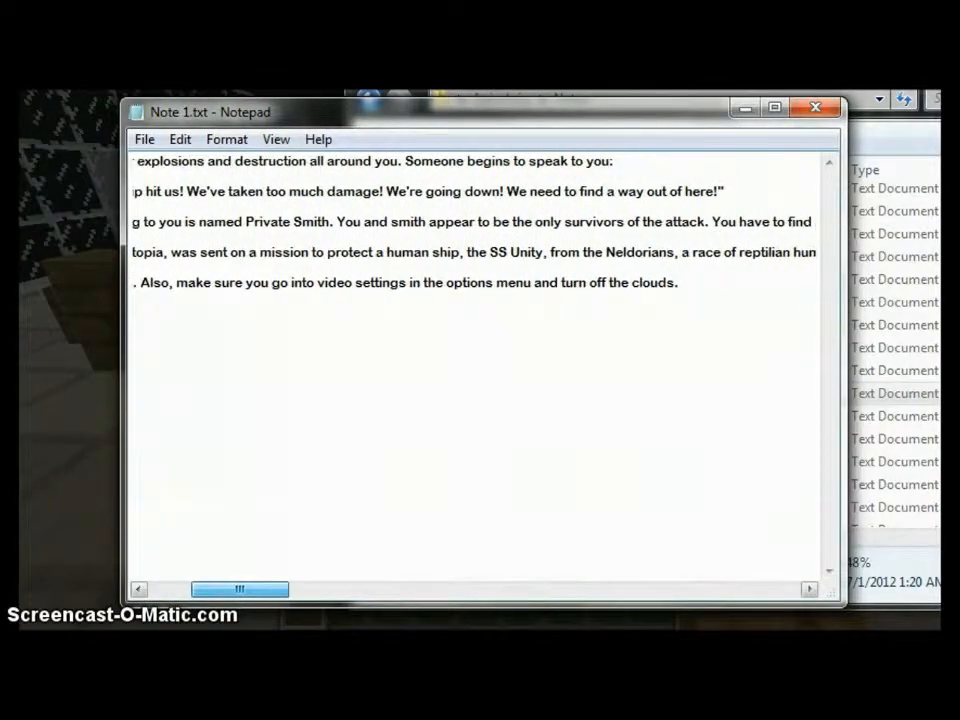
{"action": "scroll", "scroll_direction": "left", "scroll_amount": 3}
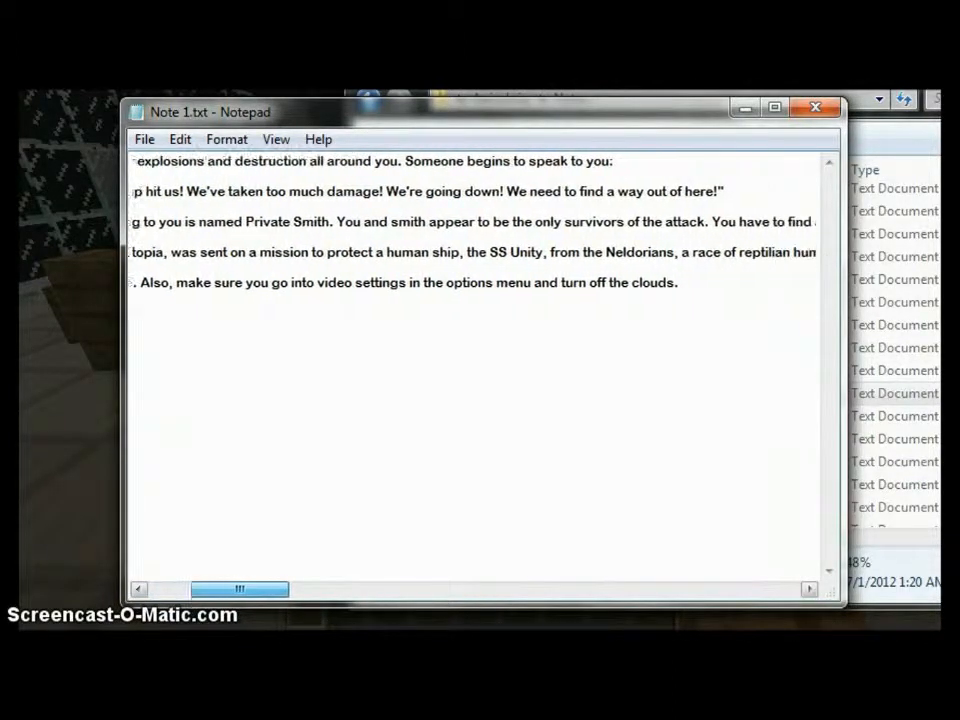
{"action": "scroll", "scroll_direction": "right", "scroll_amount": 3}
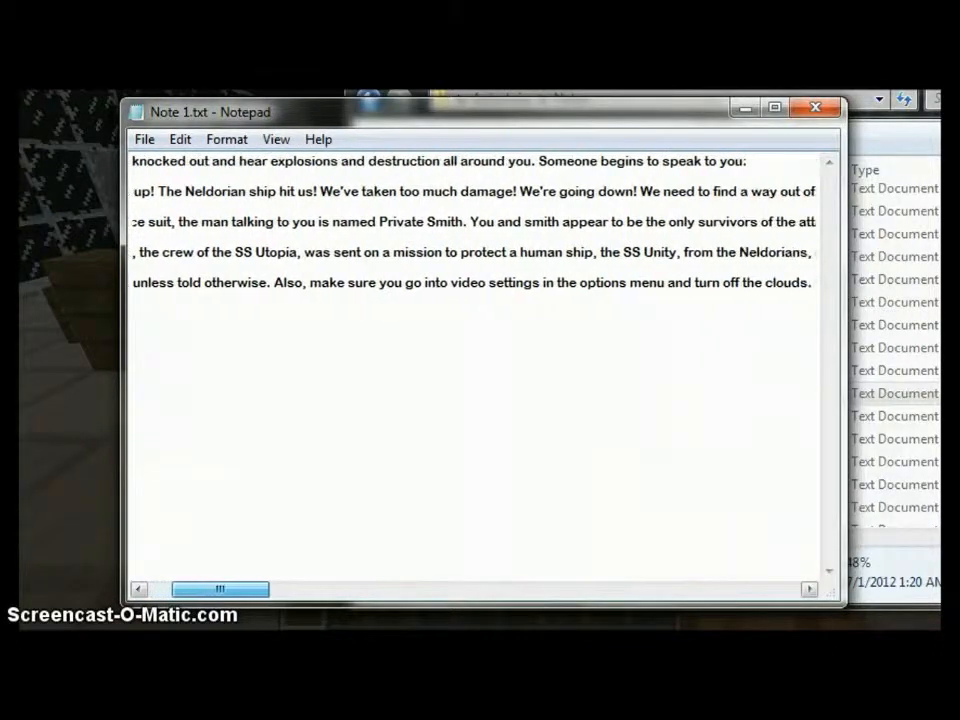
{"action": "scroll", "scroll_direction": "right", "scroll_amount": 3}
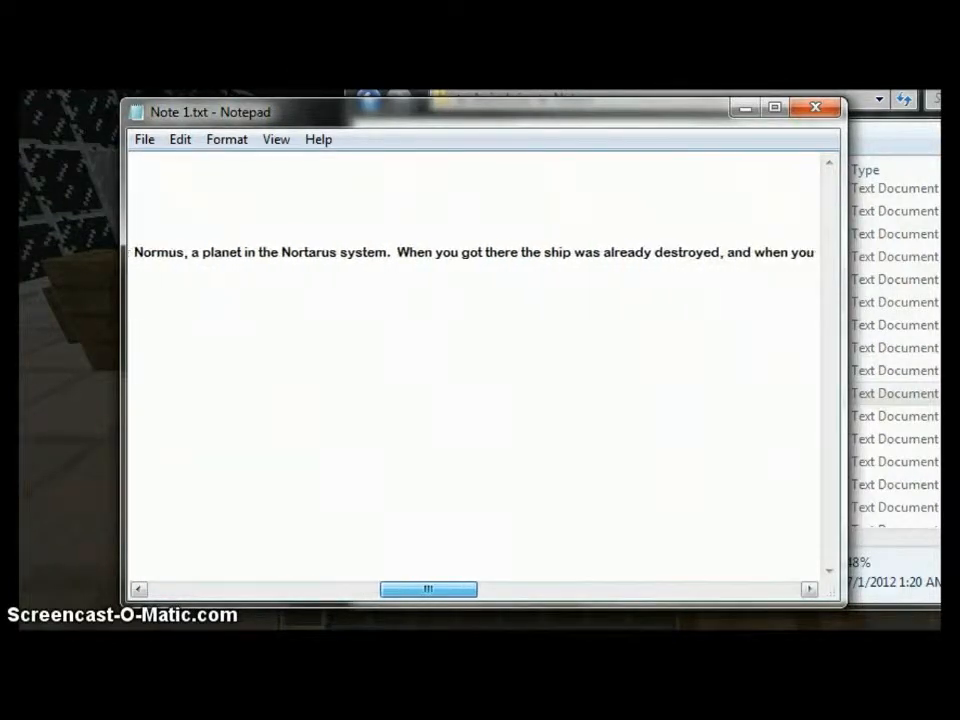
{"action": "scroll", "scroll_direction": "right", "scroll_amount": 3}
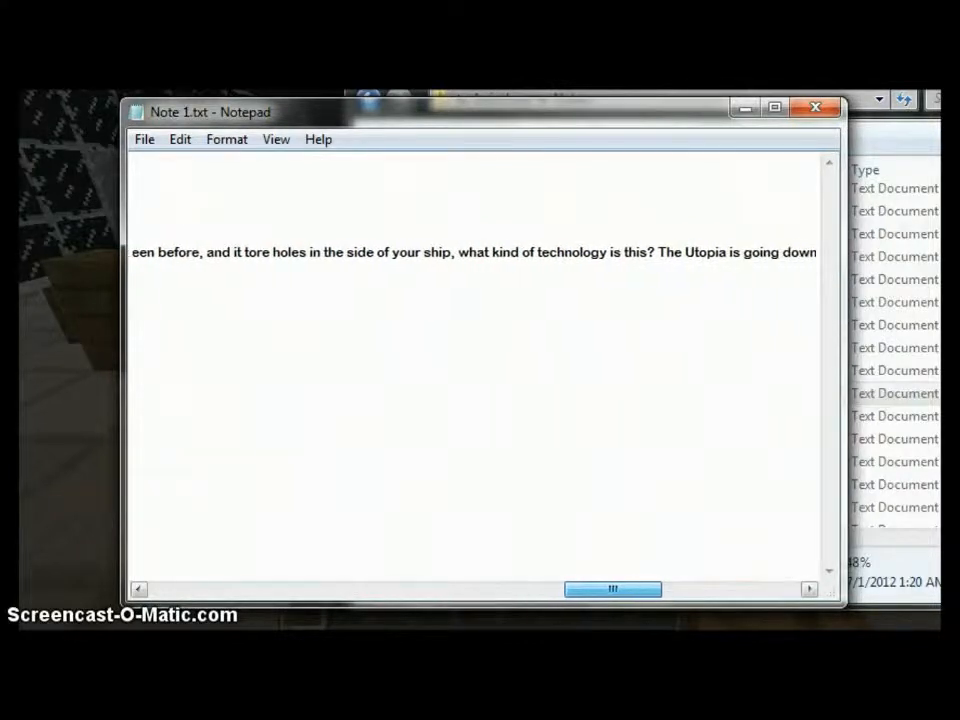
{"action": "scroll", "scroll_direction": "right", "scroll_amount": 3}
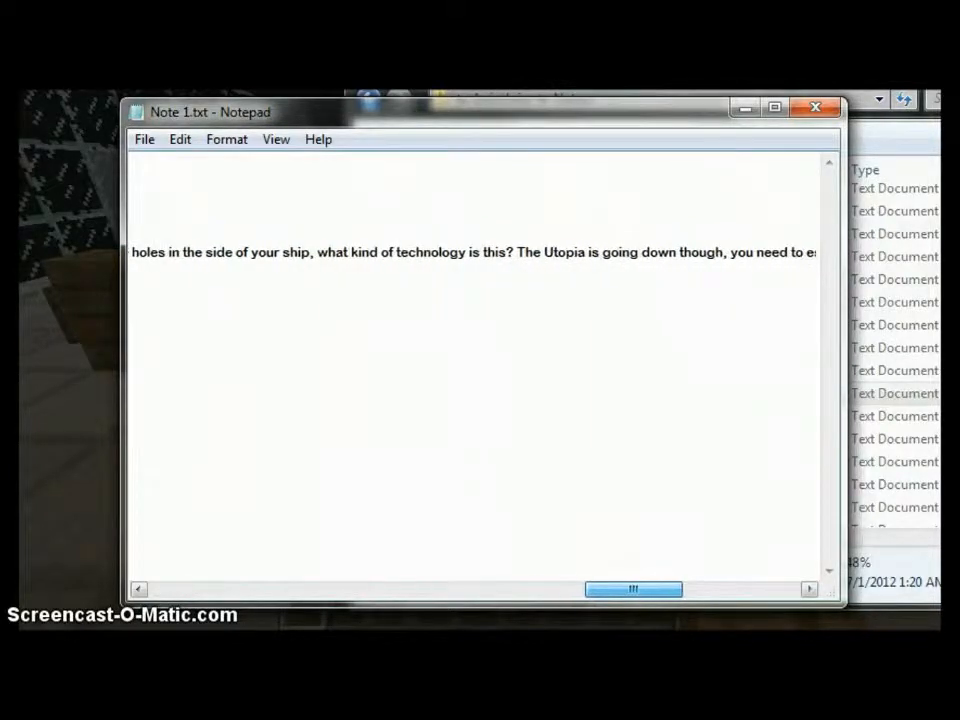
{"action": "scroll", "scroll_direction": "right", "scroll_amount": 3}
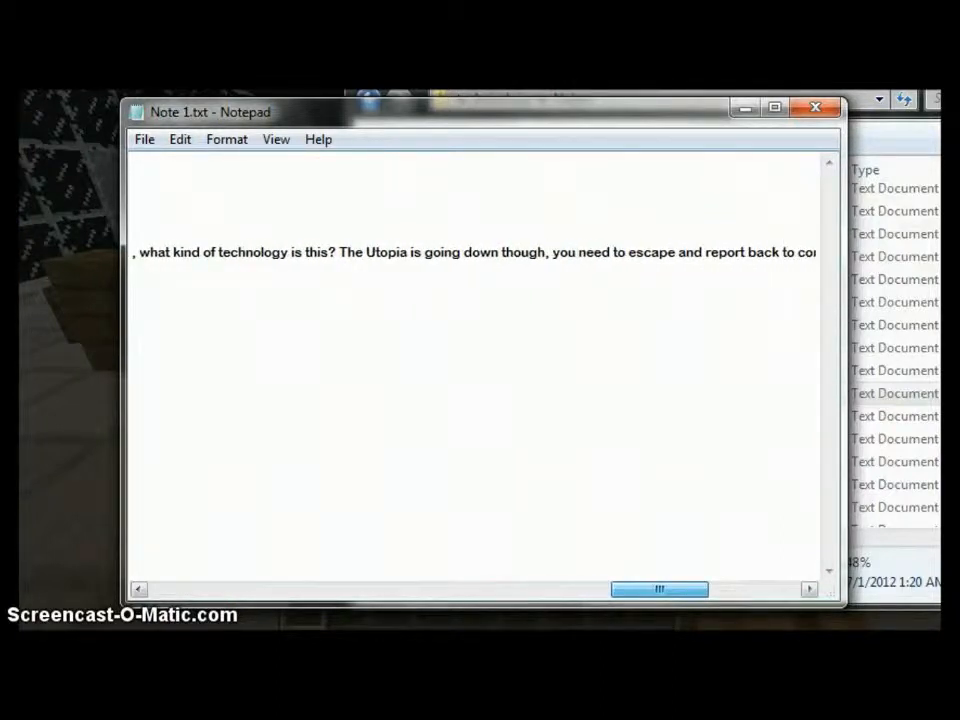
{"action": "scroll", "scroll_direction": "right", "scroll_amount": 3}
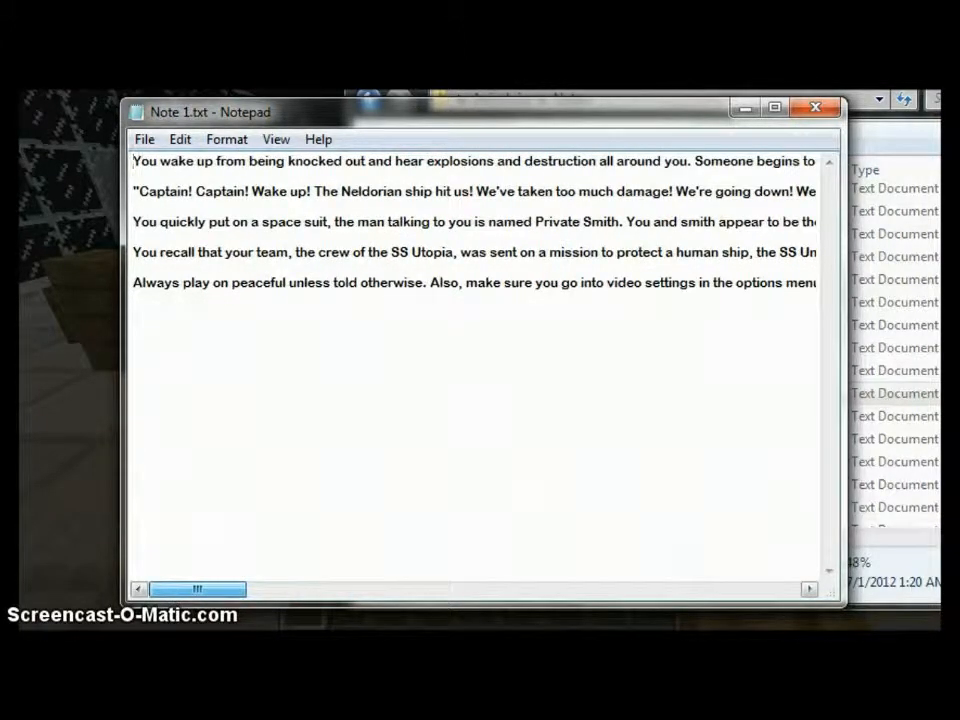
{"action": "scroll", "scroll_direction": "right", "scroll_amount": 3}
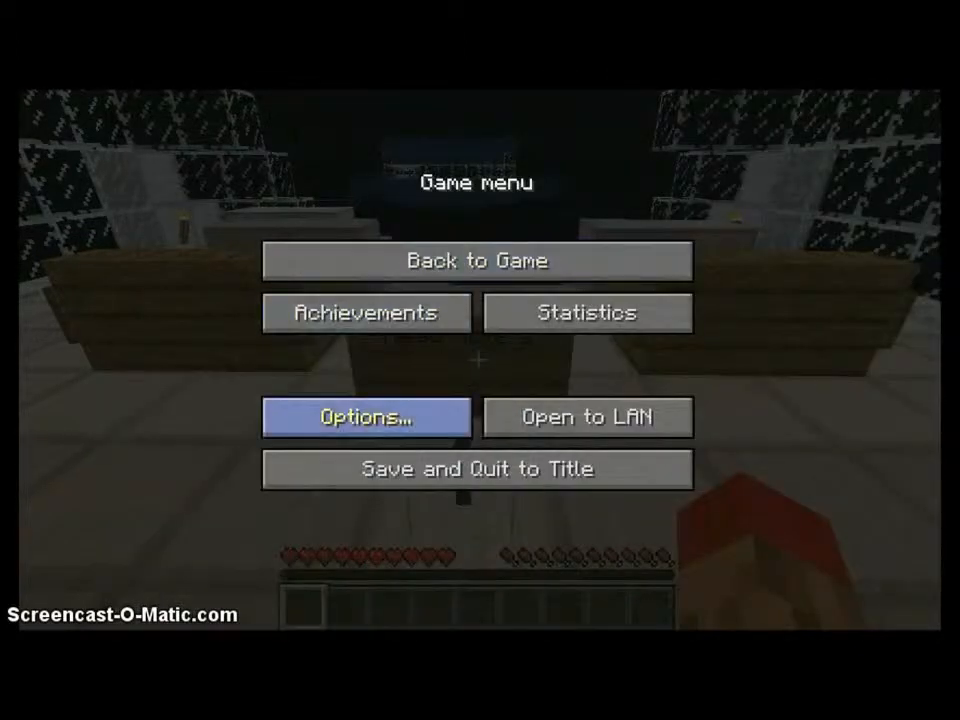
Step: Resume play from the Game menu and walk to the station chest by the wooden door
{"action": "left_click", "coordinate": [366, 417]}
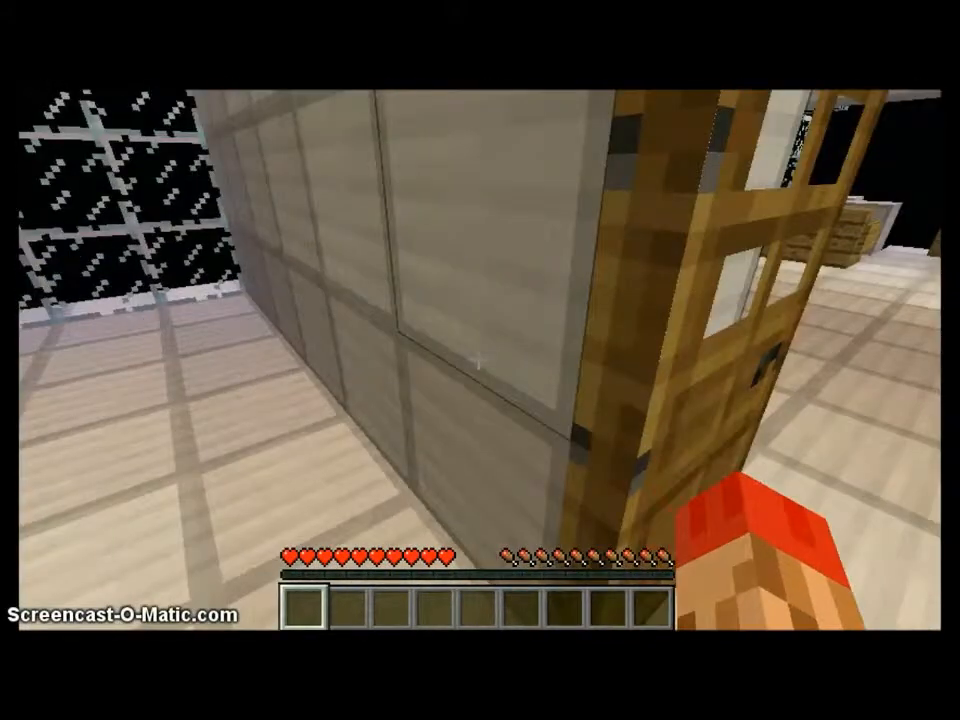
{"action": "mouse_move", "coordinate": [480, 360]}
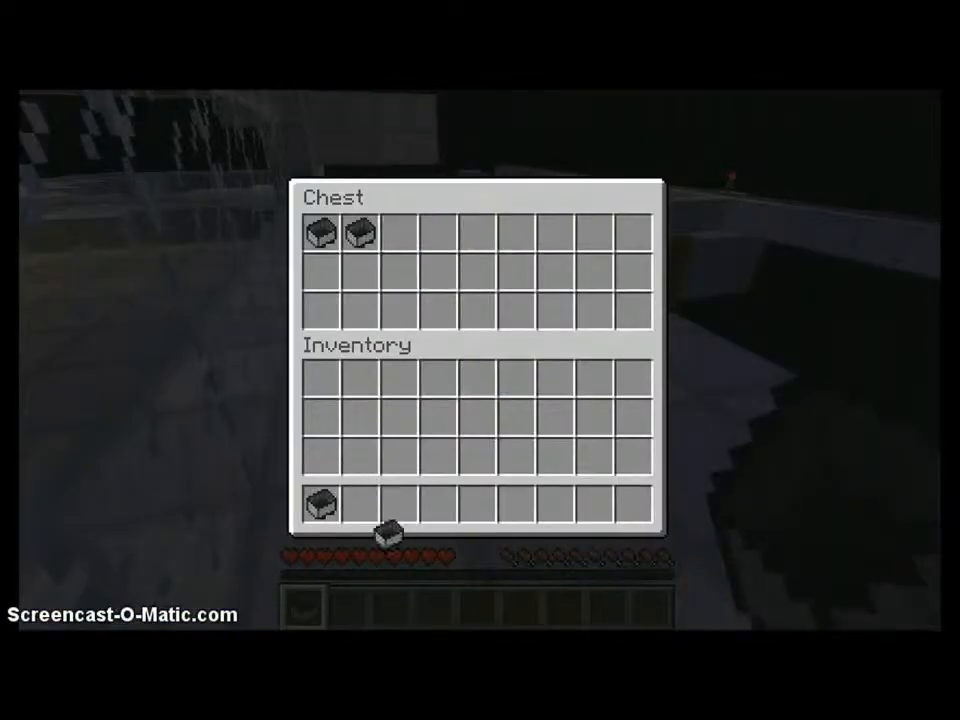
Step: Close the chest with two minecarts in the hotbar and head to the Extra Escape Pods rail
{"action": "key", "text": "Escape"}
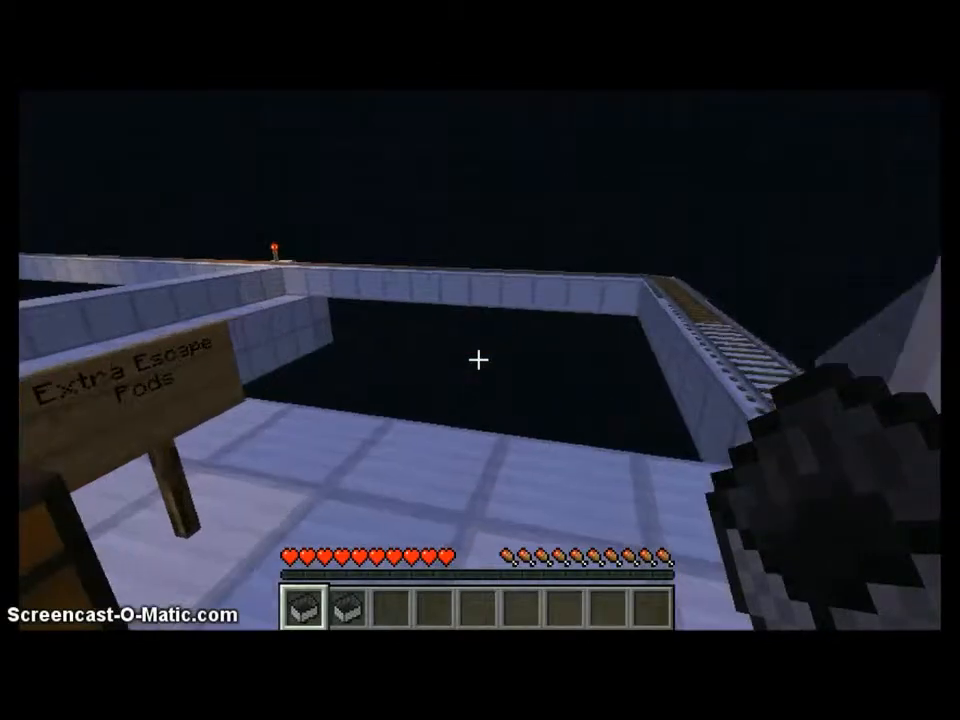
{"action": "mouse_move", "coordinate": [480, 360]}
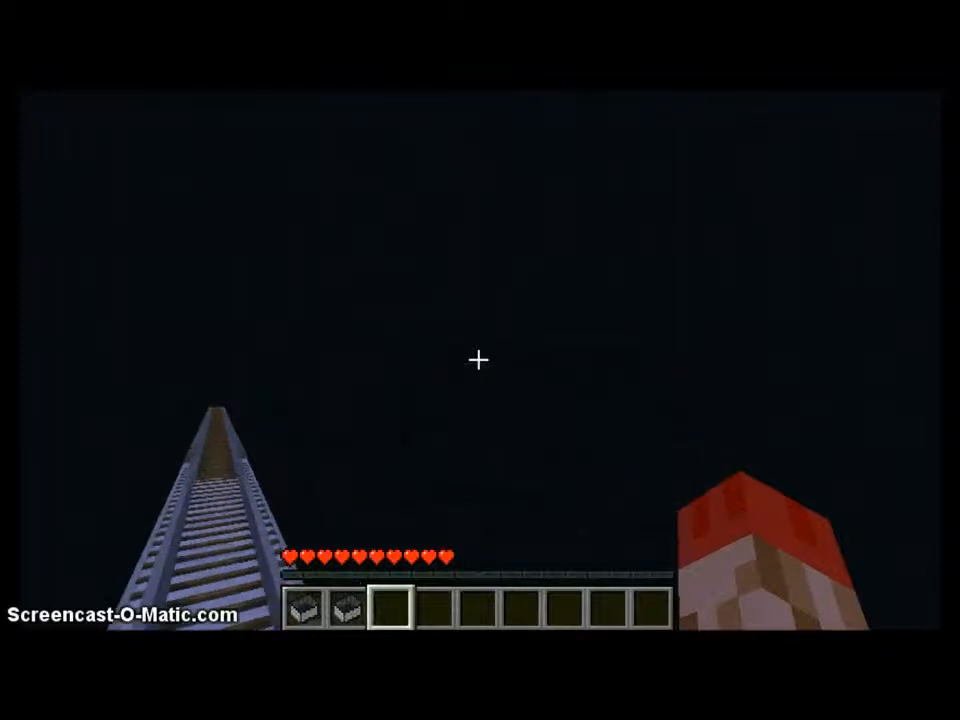
{"action": "mouse_move", "coordinate": [480, 360]}
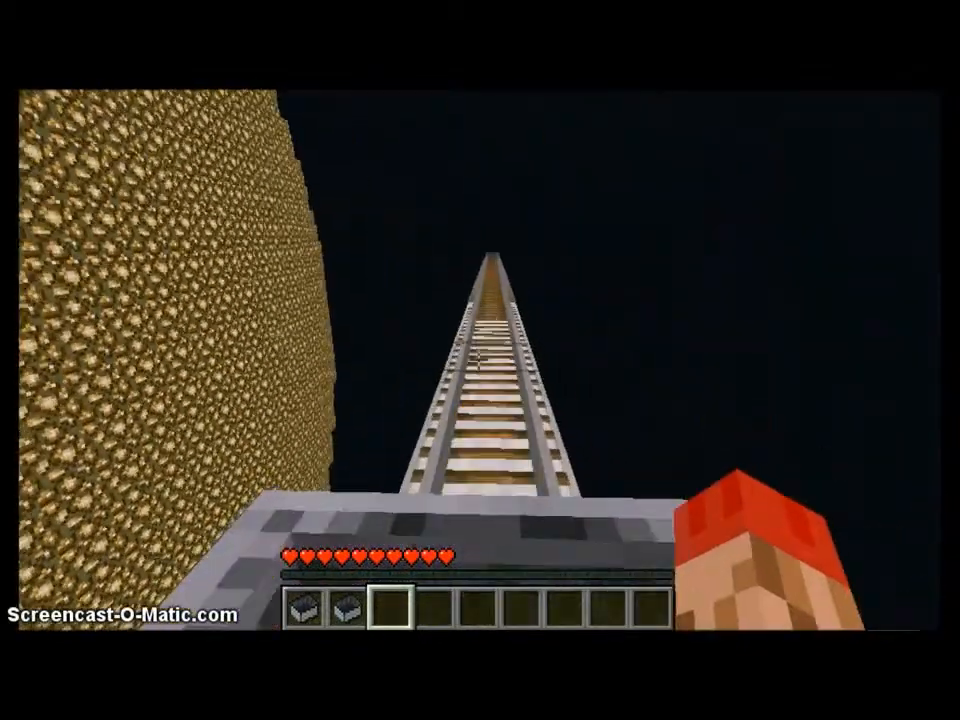
{"action": "mouse_move", "coordinate": [480, 360]}
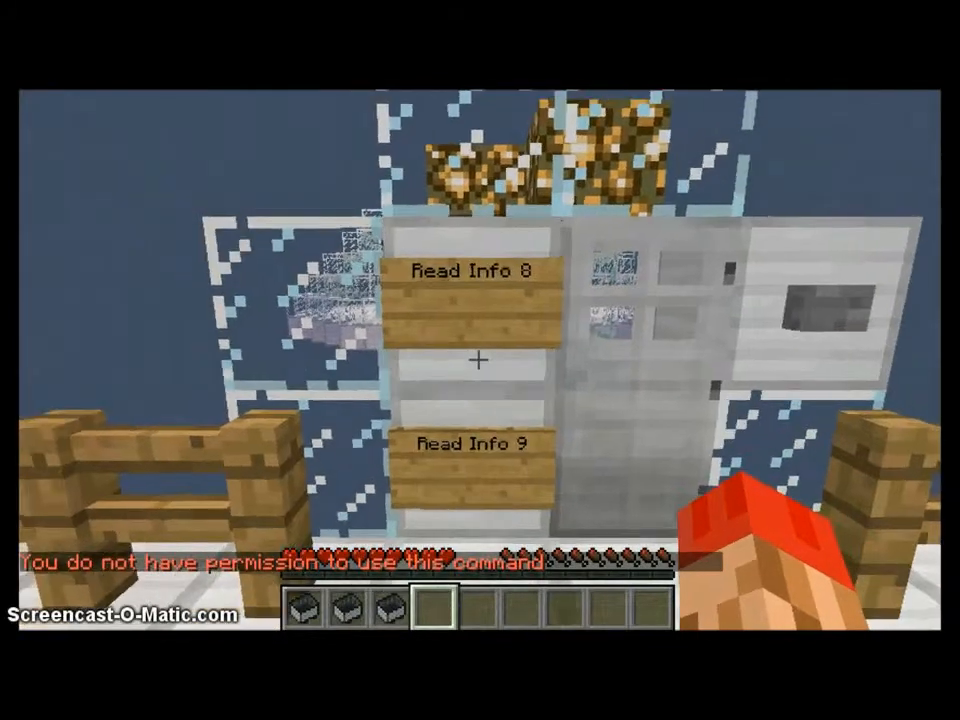
Step: Leave the game after the Read Info 8 and Read Info 9 signs and bring up the Notes folder
{"action": "key", "text": "Escape"}
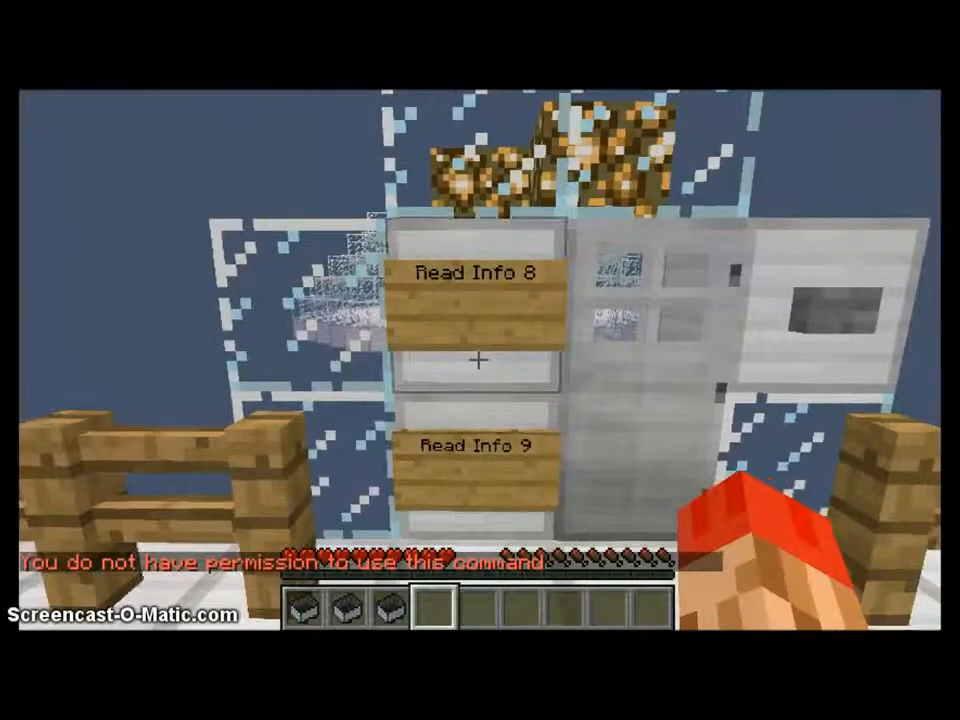
{"action": "key", "text": "Escape"}
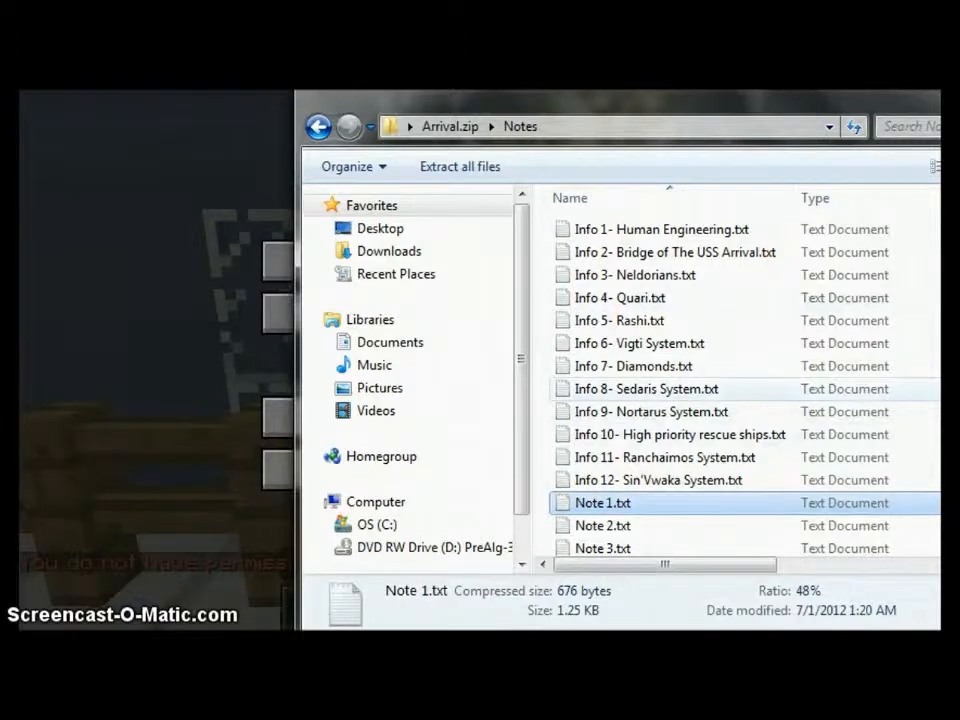
Step: Open Info 8- Sedaris System.txt from the Notes folder in Notepad
{"action": "double_click", "coordinate": [647, 388]}
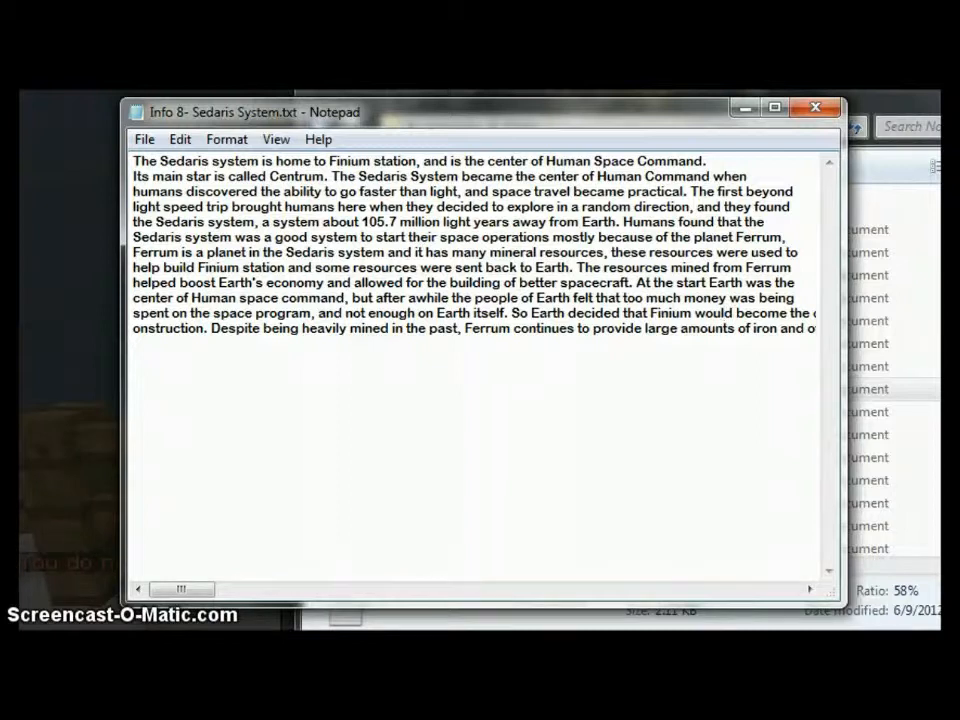
Step: Break the Sedaris text into lines covering thriving Finium station, Ferosen and Anulum
{"action": "left_click", "coordinate": [725, 312]}
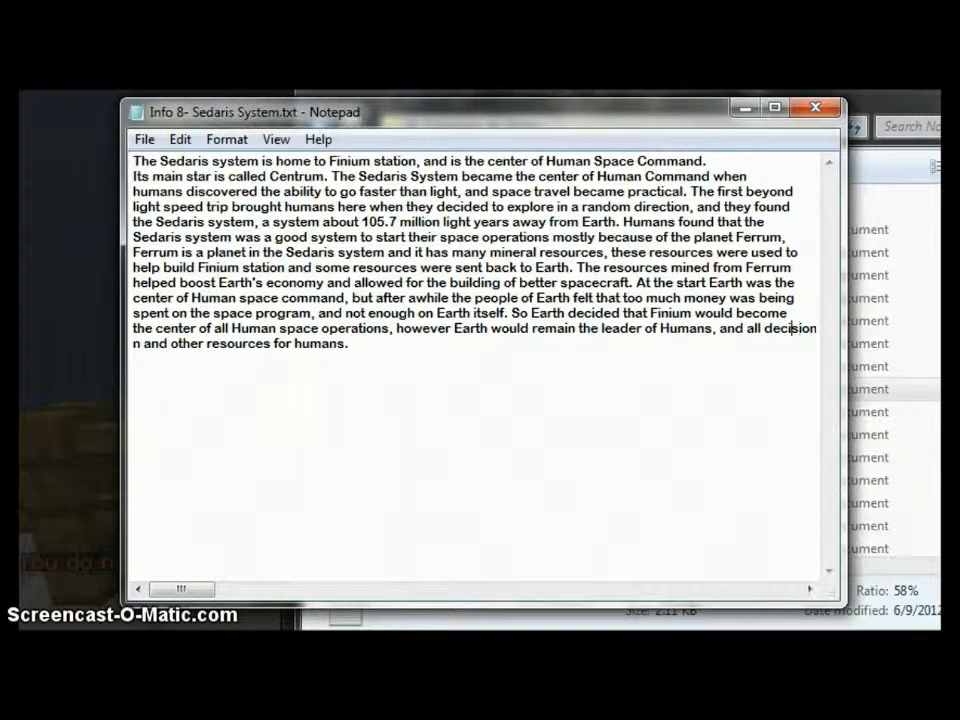
{"action": "type", "text": "decisions had to be cleared by Earth. Finium is now a thriving station. Finium orbits around Sedaris' main star"}
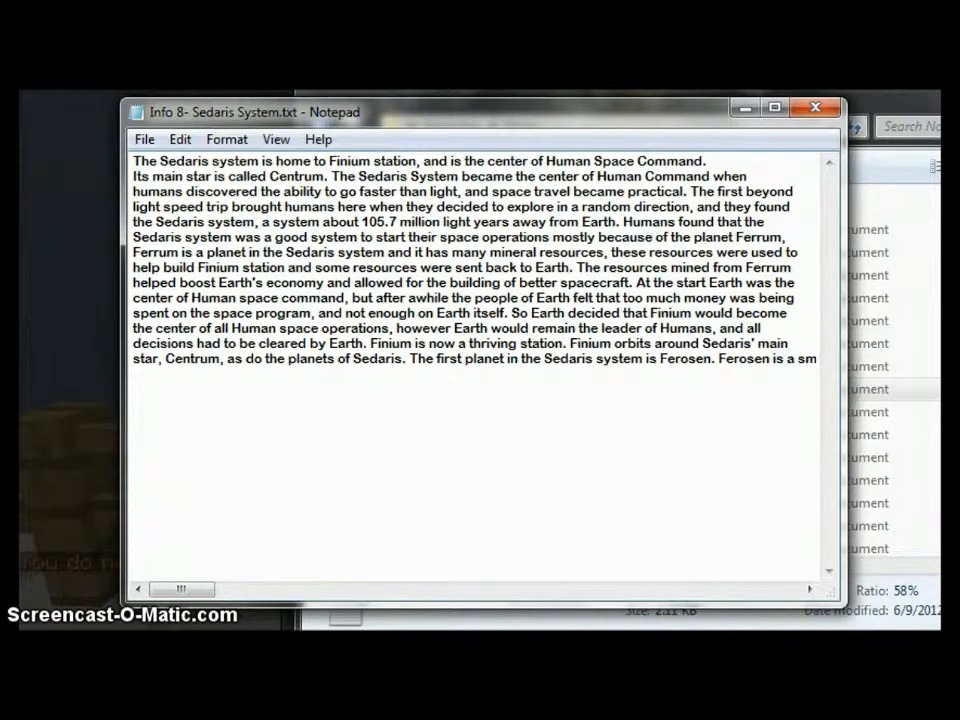
{"action": "type", "text": "small, barren planet with nothing of interest on it, it is similar to Normus is the Nortarus system but is much sm"}
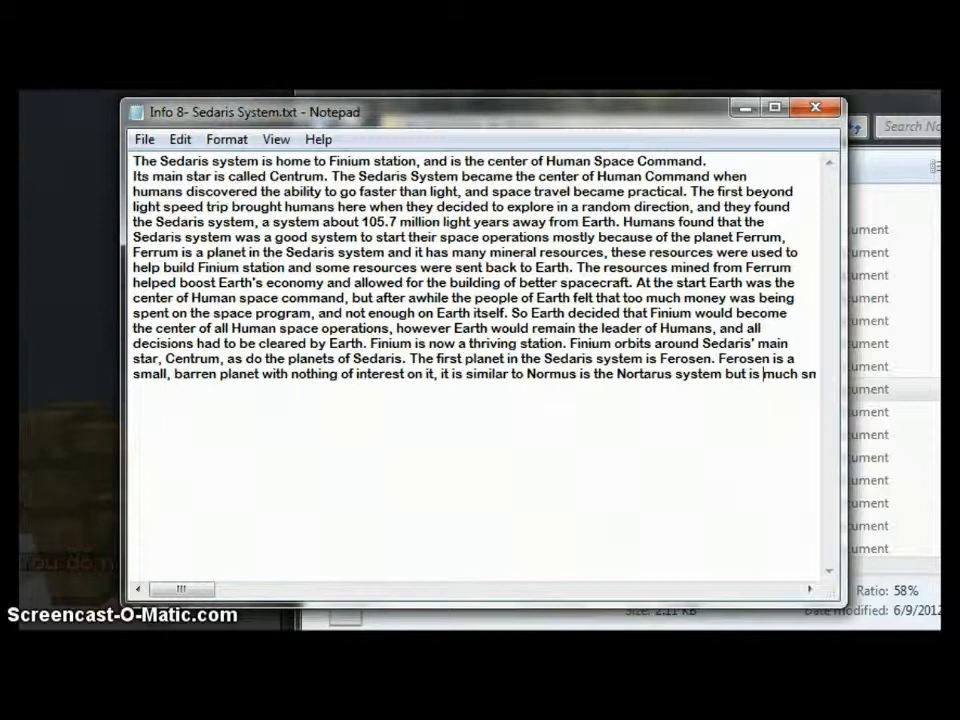
{"action": "type", "text": "much smaller than Normus. Another planet is Anulum. Anulum is a gaseous planet that has rings, it is much s"}
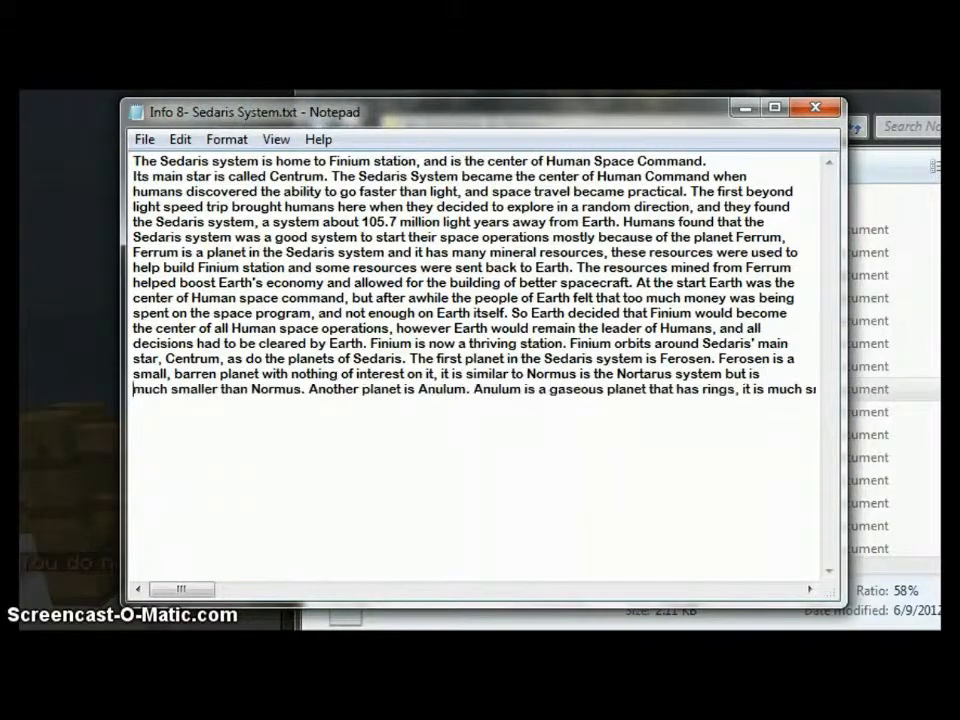
{"action": "left_click", "coordinate": [172, 390]}
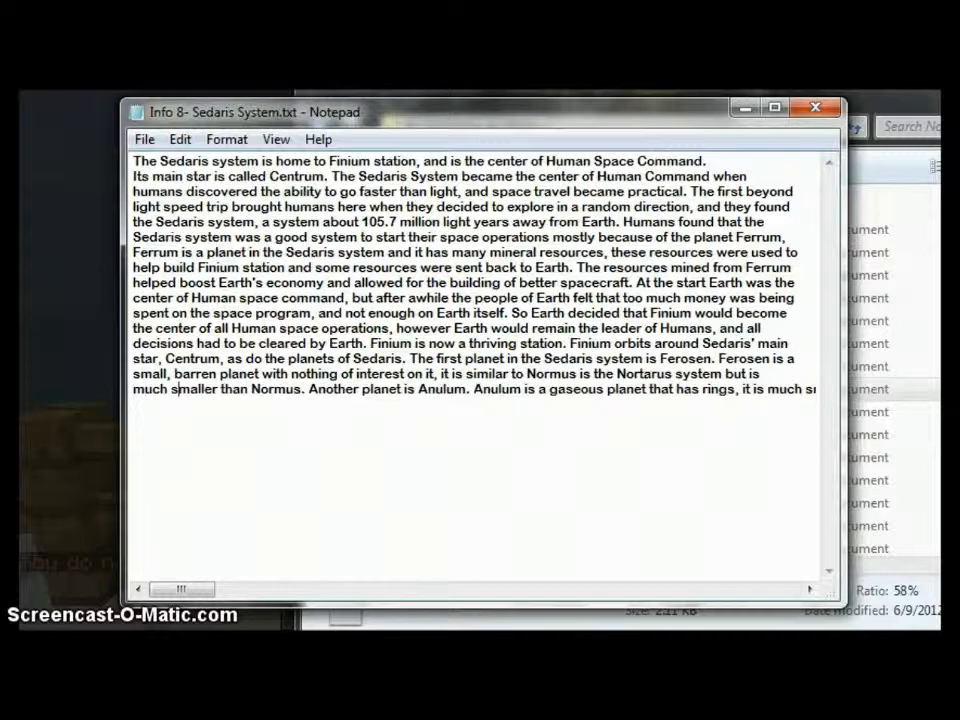
Step: Wrap the remaining Ferrum passage lines ending with 'resources for humans.'
{"action": "left_click", "coordinate": [627, 390]}
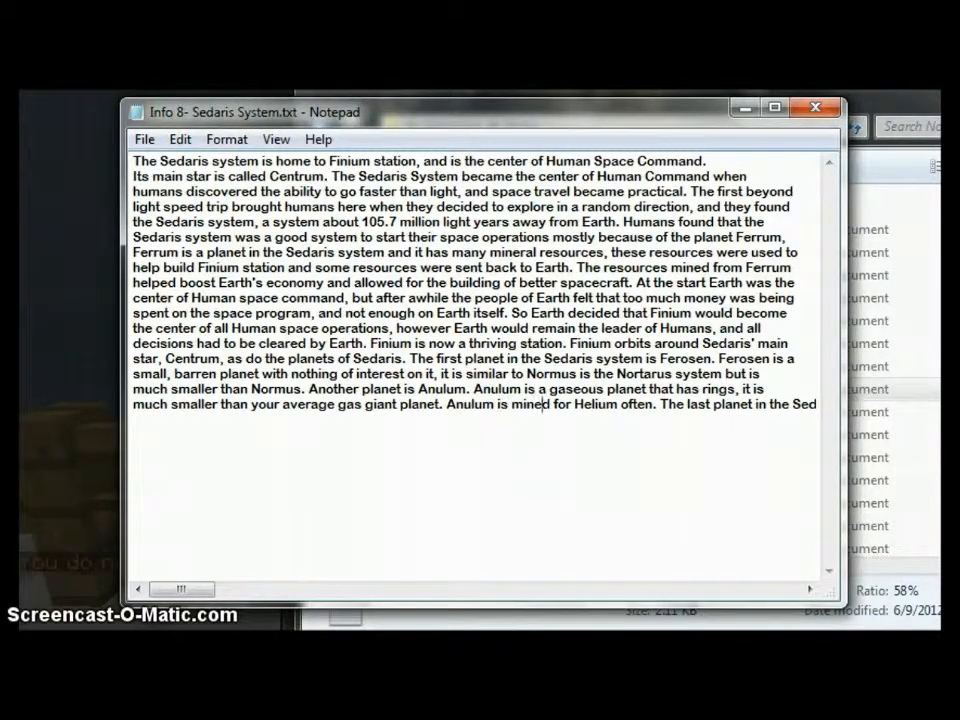
{"action": "left_click", "coordinate": [750, 404]}
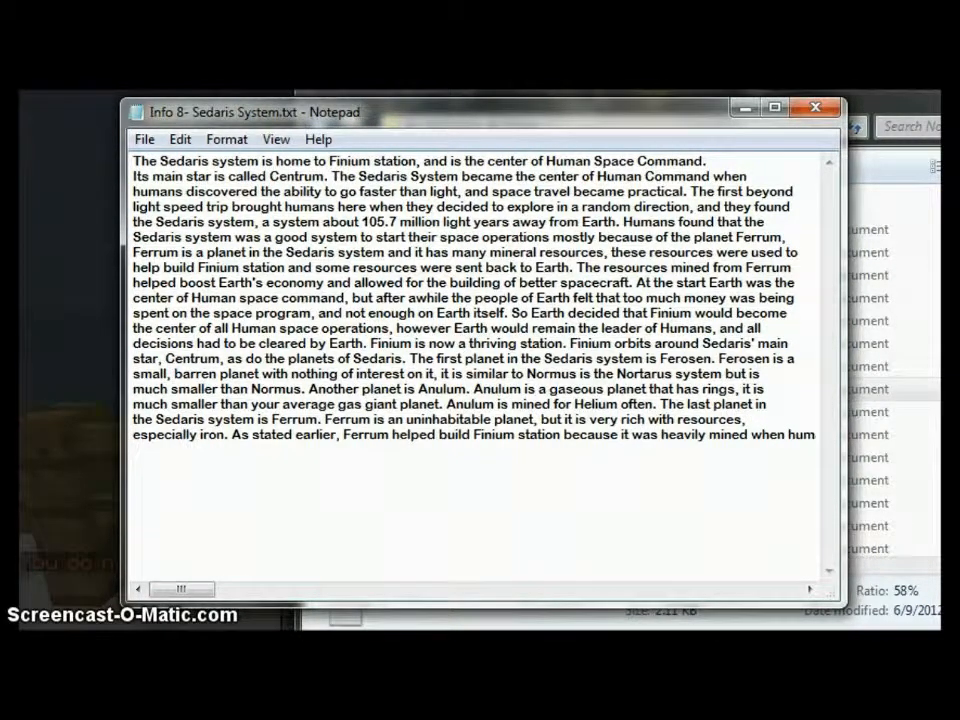
{"action": "left_click", "coordinate": [197, 434]}
{"action": "type", "text": "Despite being heavily mined in the past, Ferrum continues to provide large amounts of iron and other "}
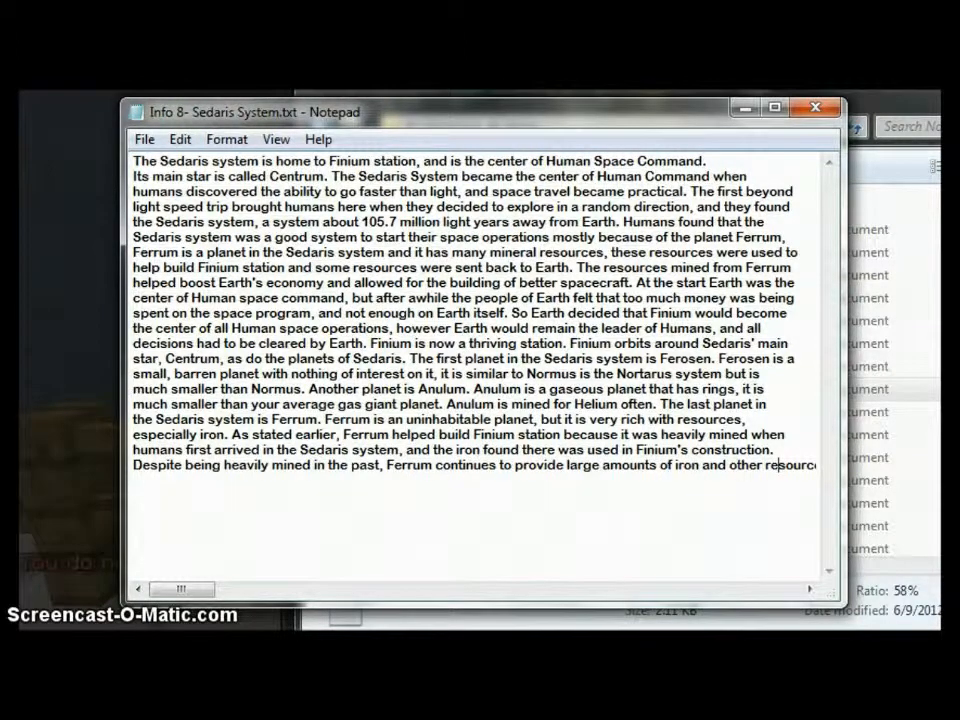
{"action": "type", "text": "resources for humans."}
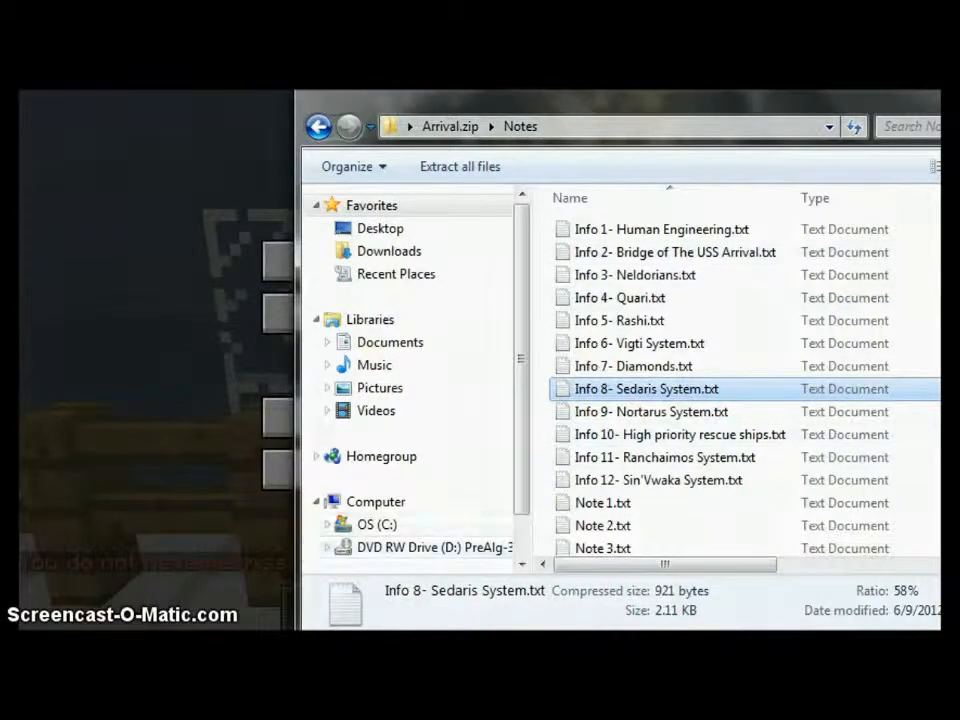
Step: Close the Sedaris System note, cancelling Save As and choosing Don't Save
{"action": "double_click", "coordinate": [646, 388]}
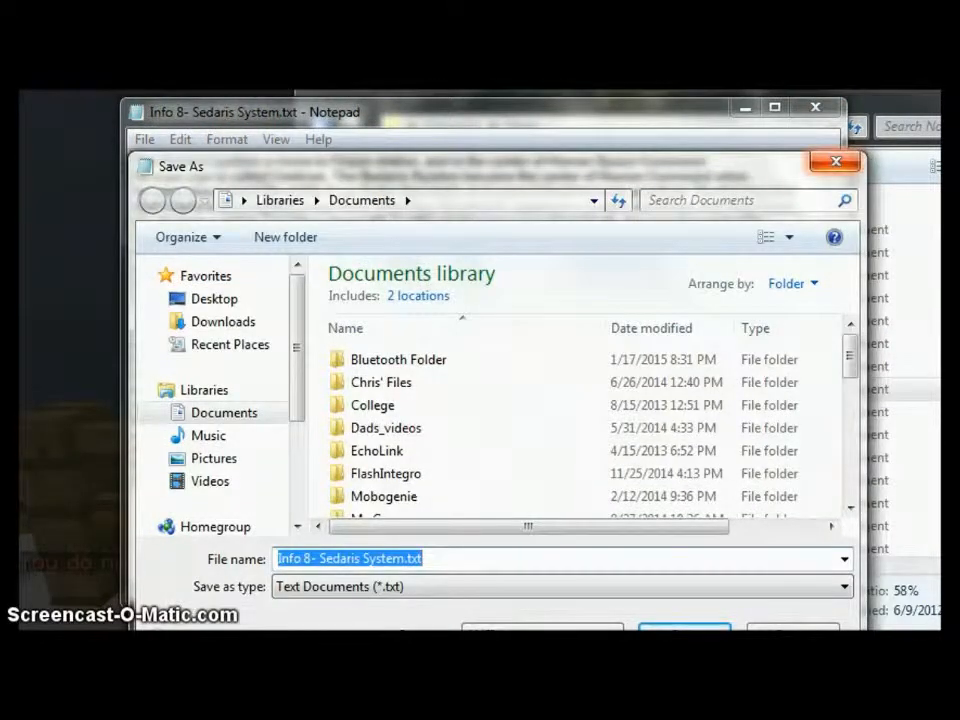
{"action": "left_click", "coordinate": [835, 161]}
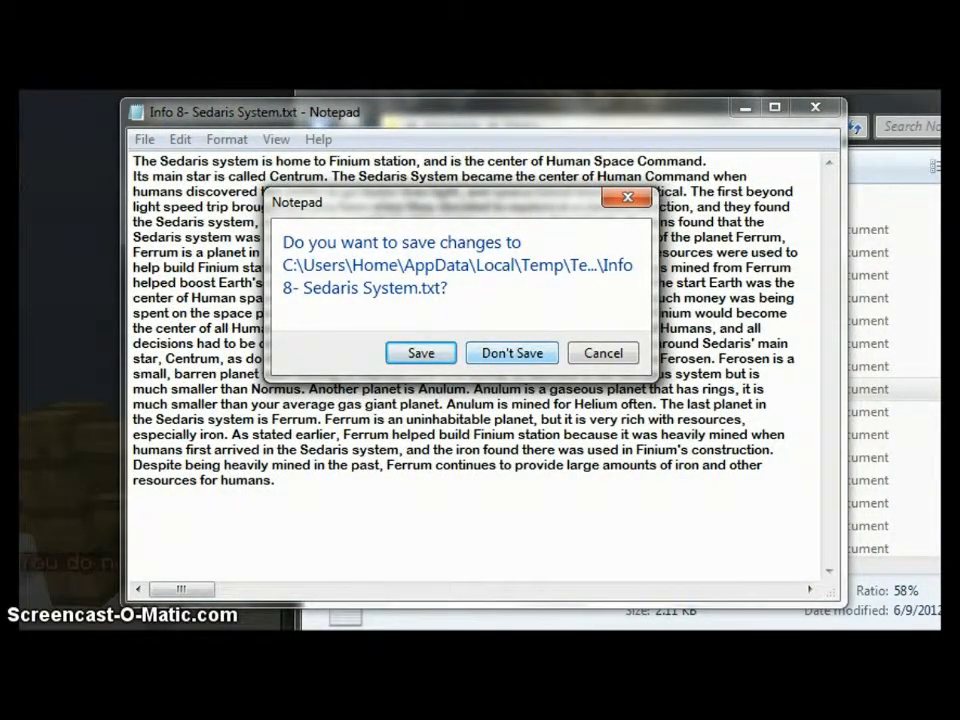
{"action": "left_click", "coordinate": [511, 352]}
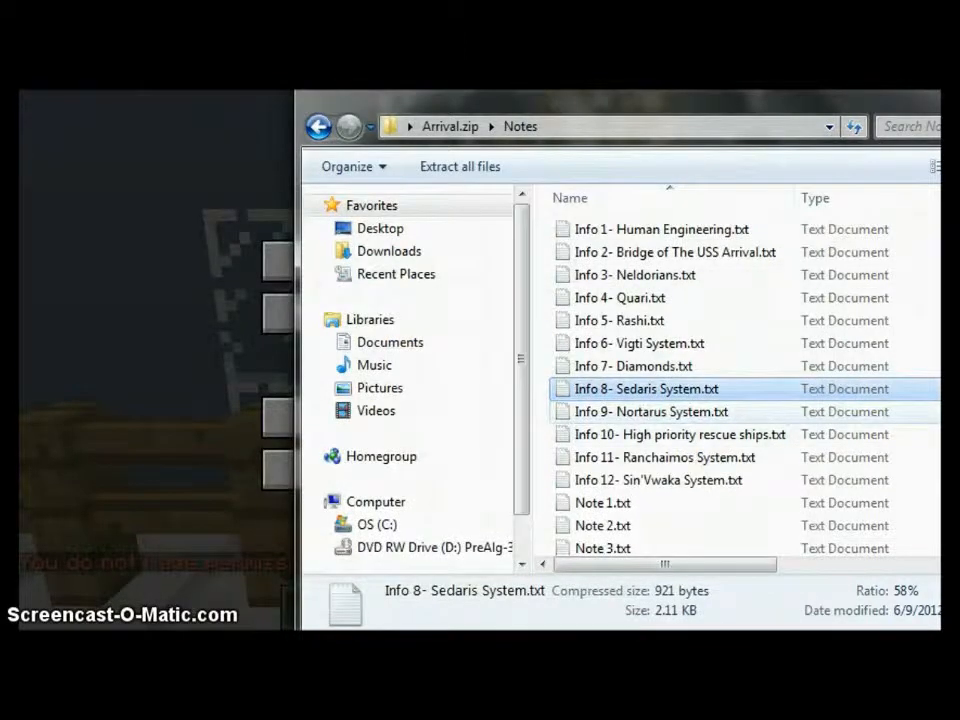
Step: Open Info 9- Nortarus System.txt and wrap its long sentence about humans and Neldorians
{"action": "double_click", "coordinate": [652, 411]}
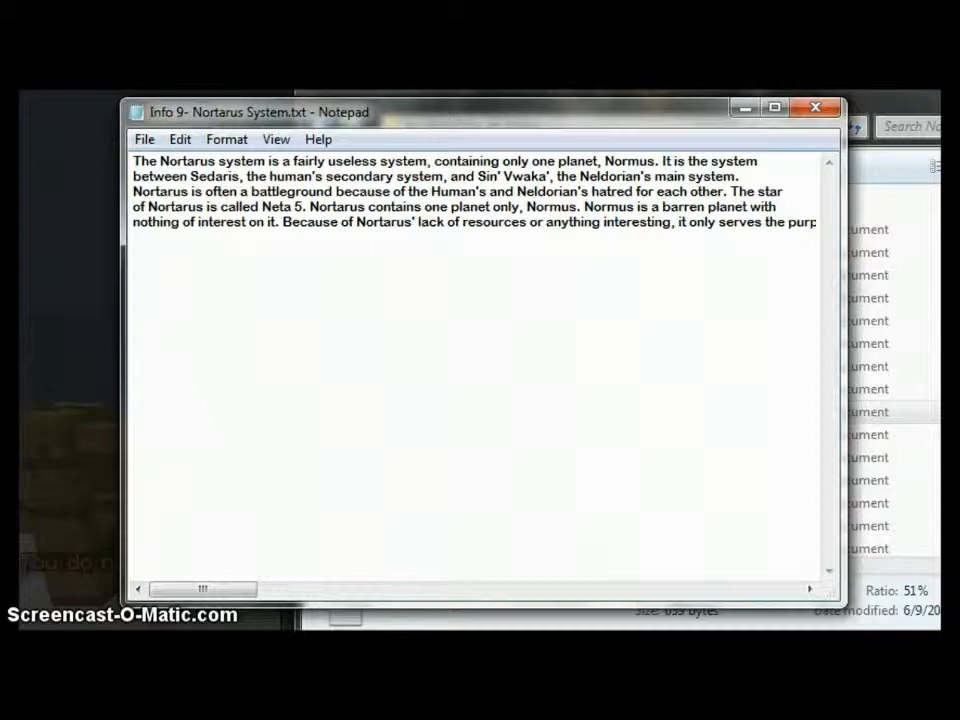
{"action": "type", "text": "purpose of being middle ground between the humans and the Neldorians, and many battles between the two"}
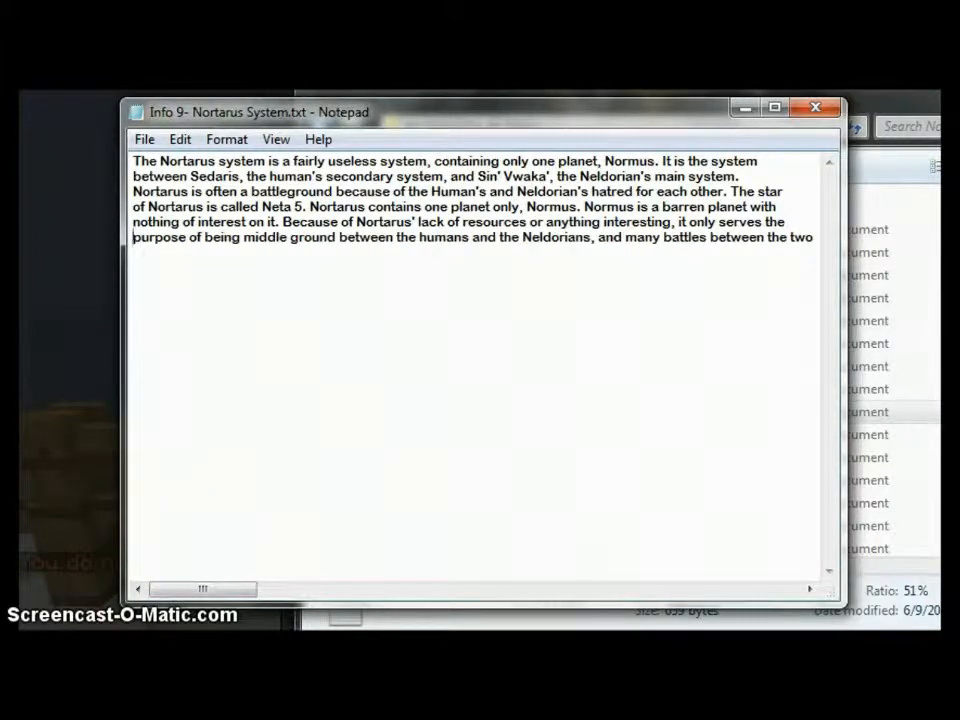
{"action": "left_click", "coordinate": [535, 238]}
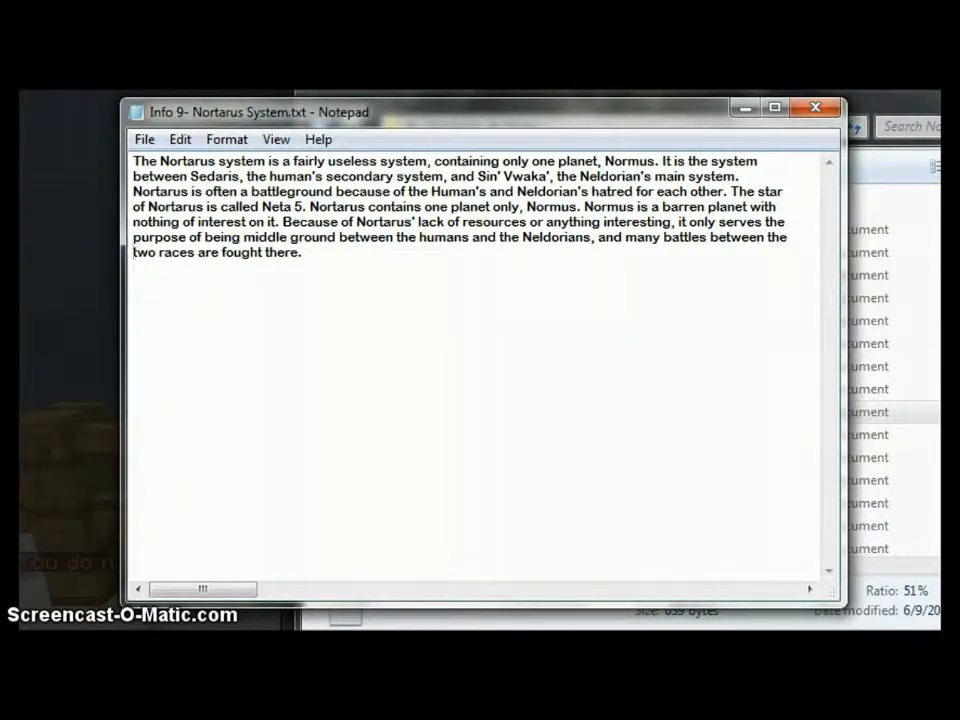
{"action": "left_click", "coordinate": [815, 107]}
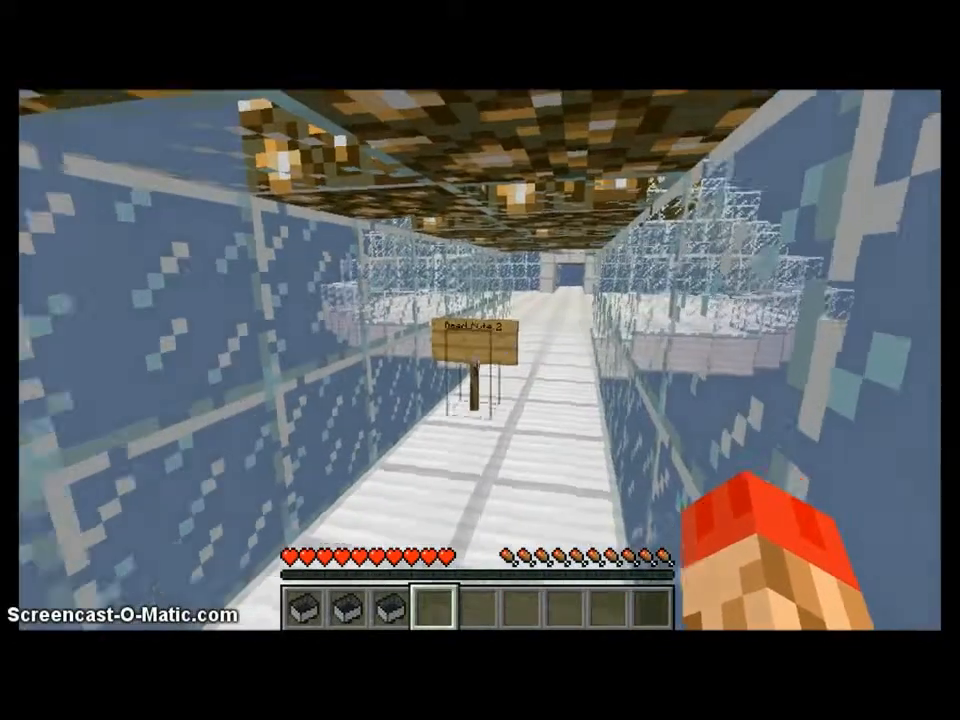
Step: Leave Minecraft to bring the Arrival.zip Notes folder back up in the file browser
{"action": "key", "text": "Escape"}
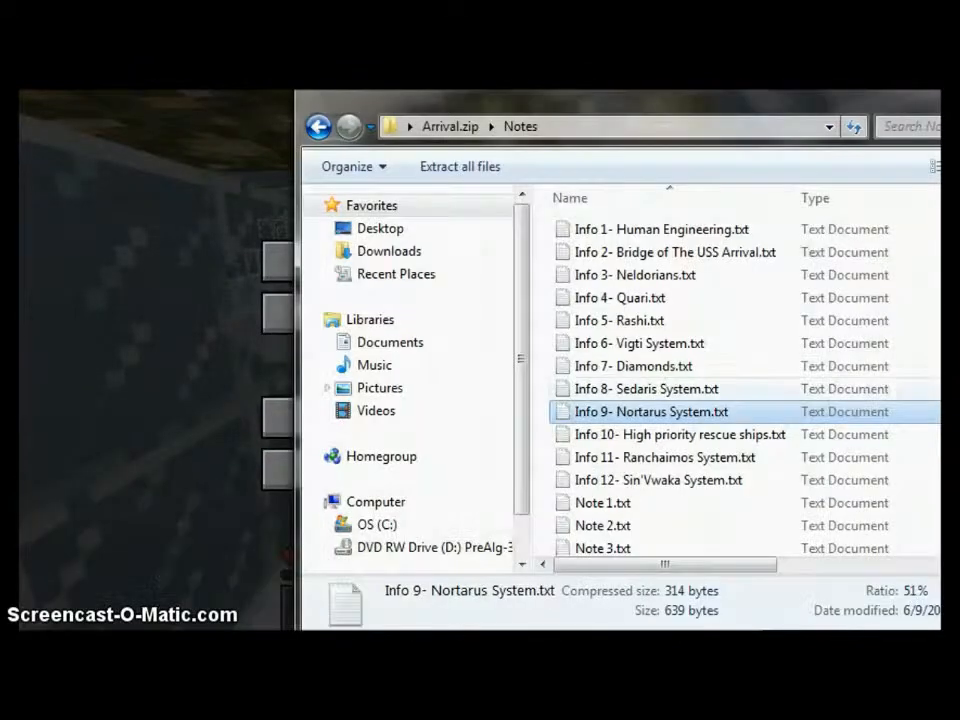
Step: Read Note 2.txt about finding Finium's commander in Notepad, then close it without saving
{"action": "scroll", "scroll_direction": "down", "scroll_amount": 3}
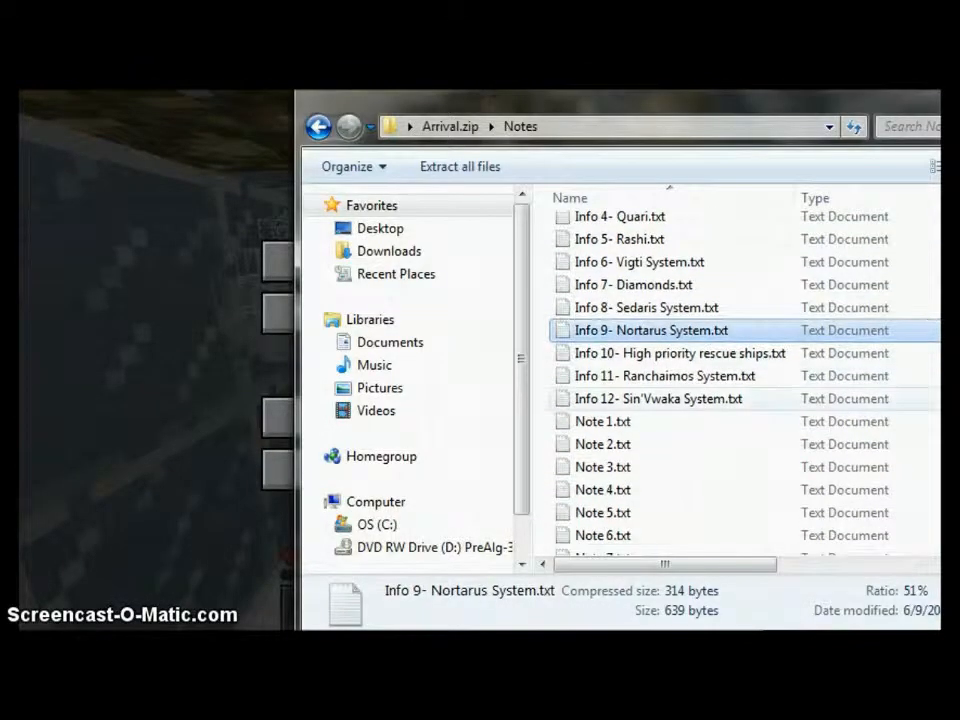
{"action": "double_click", "coordinate": [602, 444]}
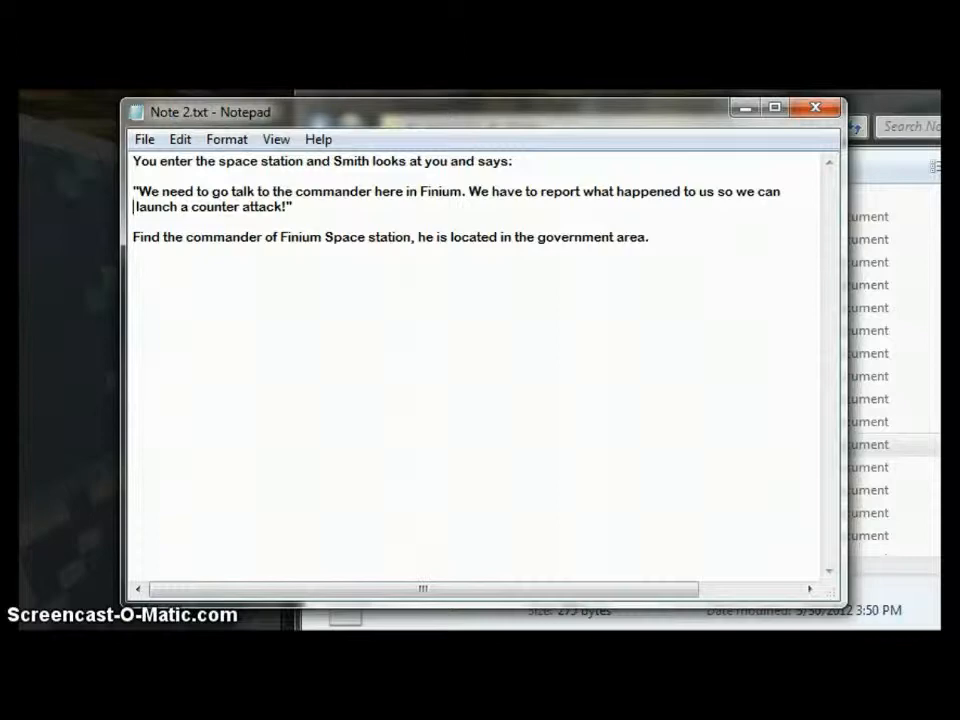
{"action": "left_click", "coordinate": [815, 107]}
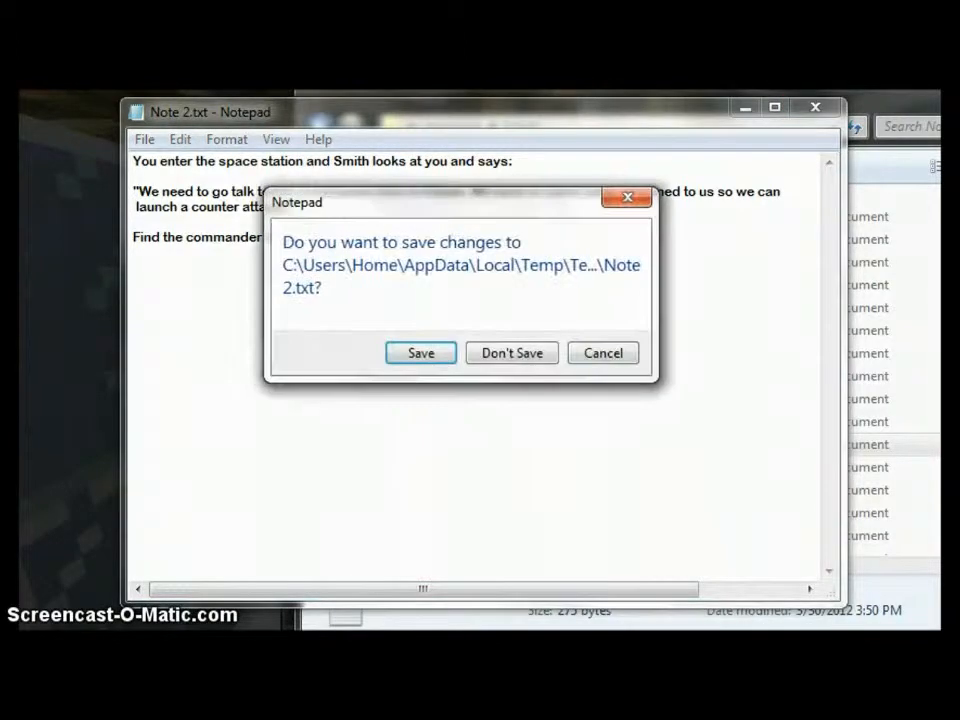
{"action": "left_click", "coordinate": [511, 353]}
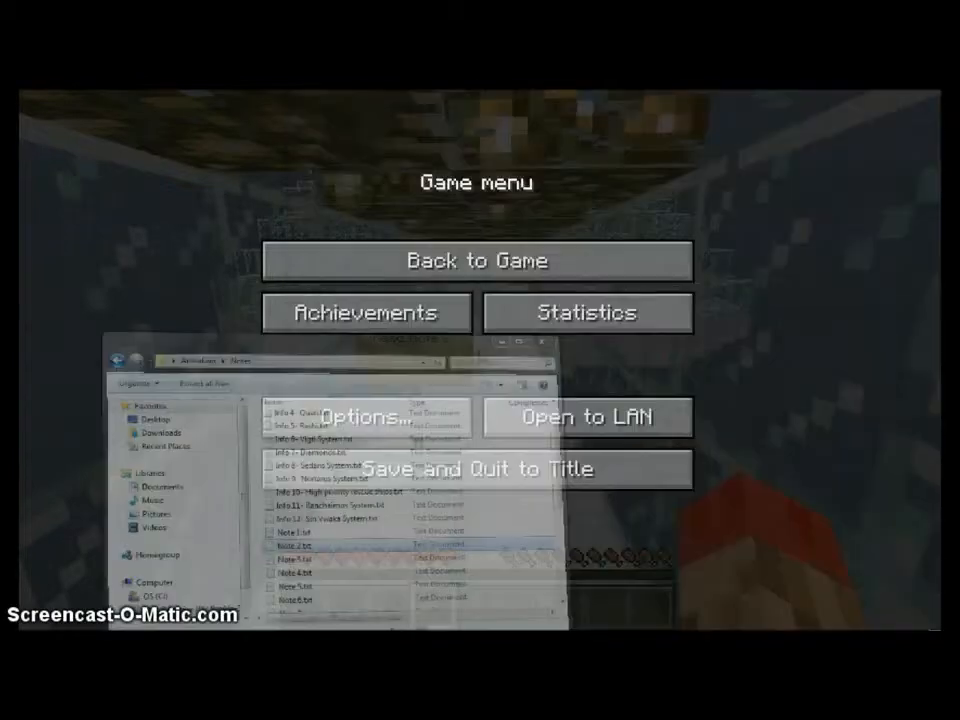
Step: Resume play via Back to Game and walk down the glass-walled station corridor
{"action": "left_click", "coordinate": [476, 261]}
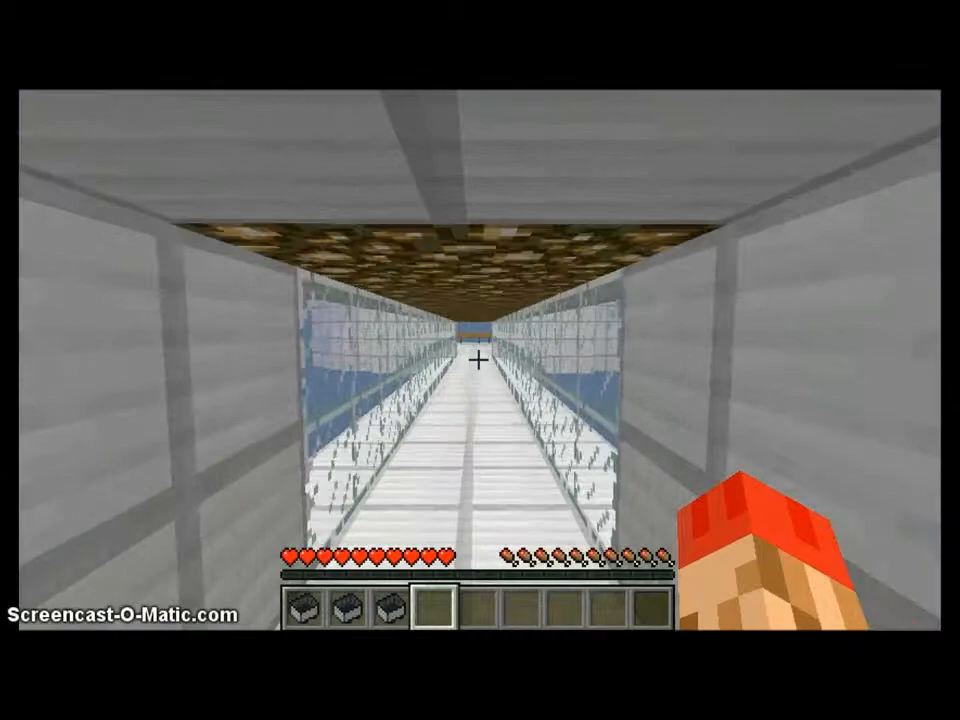
{"action": "mouse_move", "coordinate": [480, 360]}
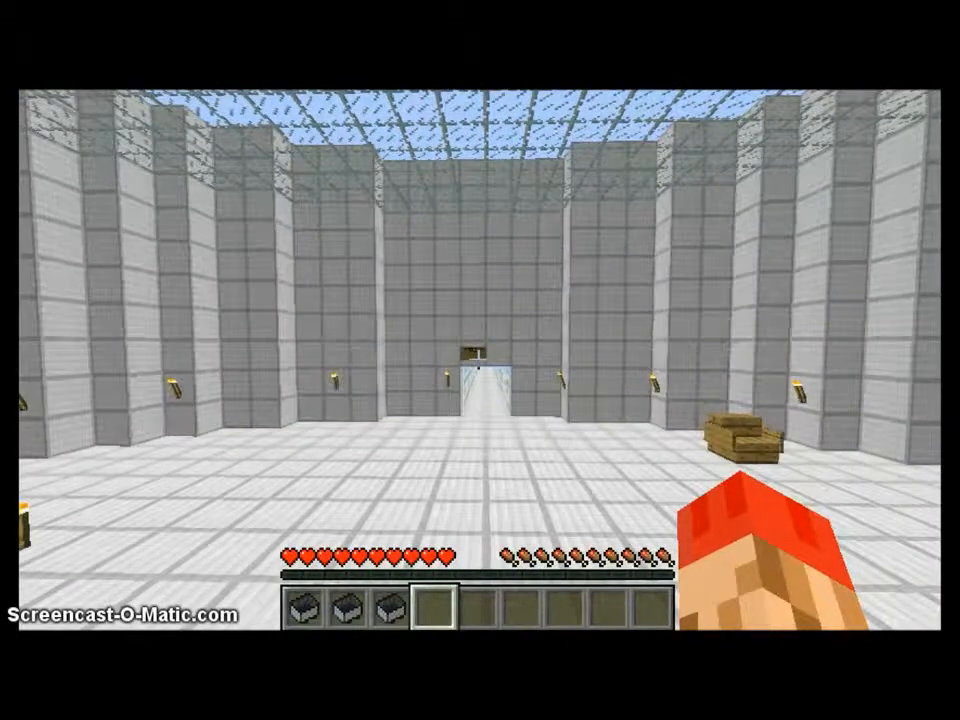
{"action": "mouse_move", "coordinate": [480, 360]}
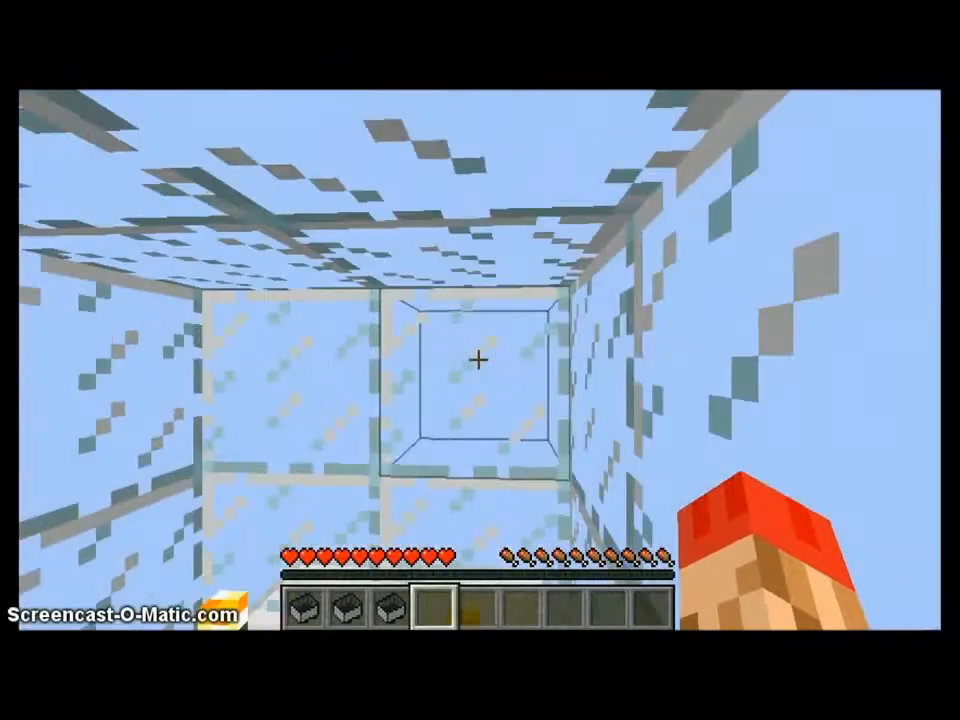
{"action": "mouse_move", "coordinate": [480, 360]}
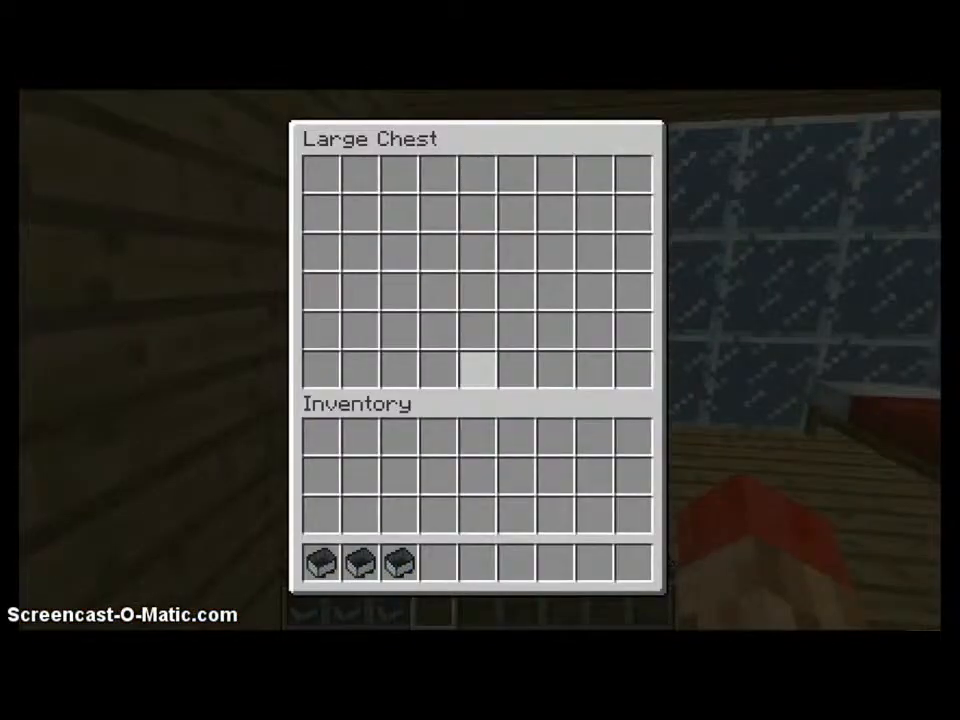
Step: Close the guest room's empty Large Chest
{"action": "key", "text": "Escape"}
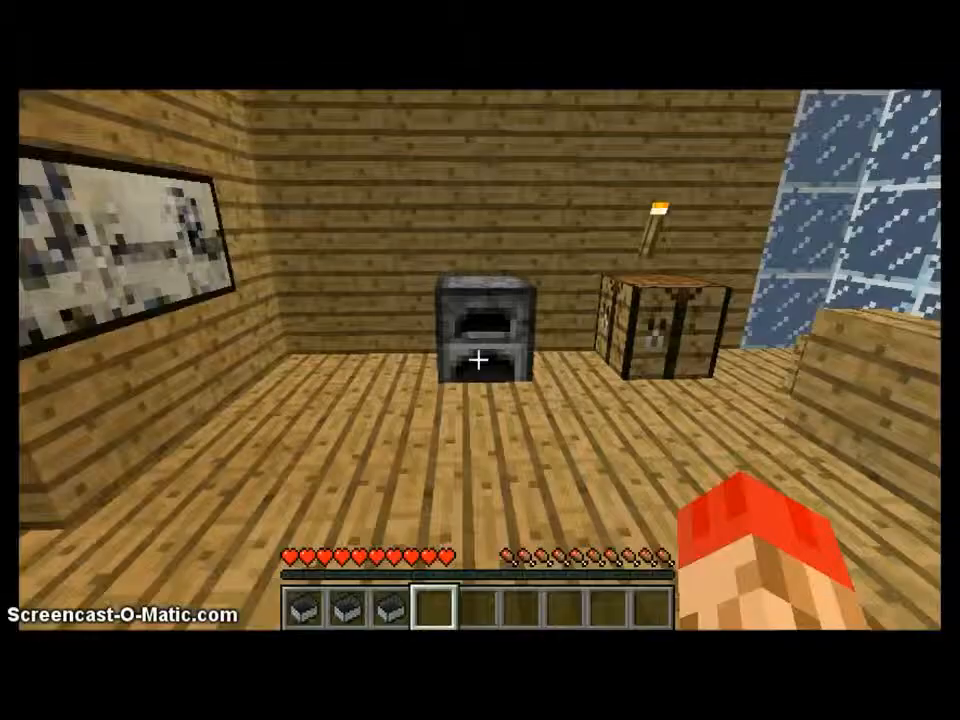
{"action": "mouse_move", "coordinate": [480, 360]}
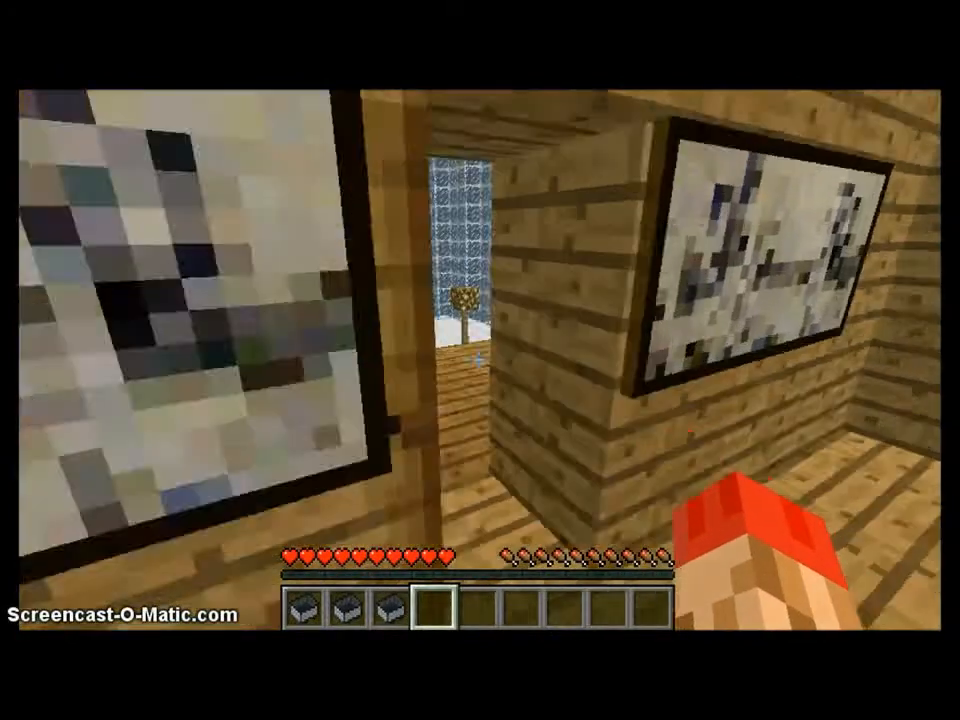
{"action": "mouse_move", "coordinate": [480, 360]}
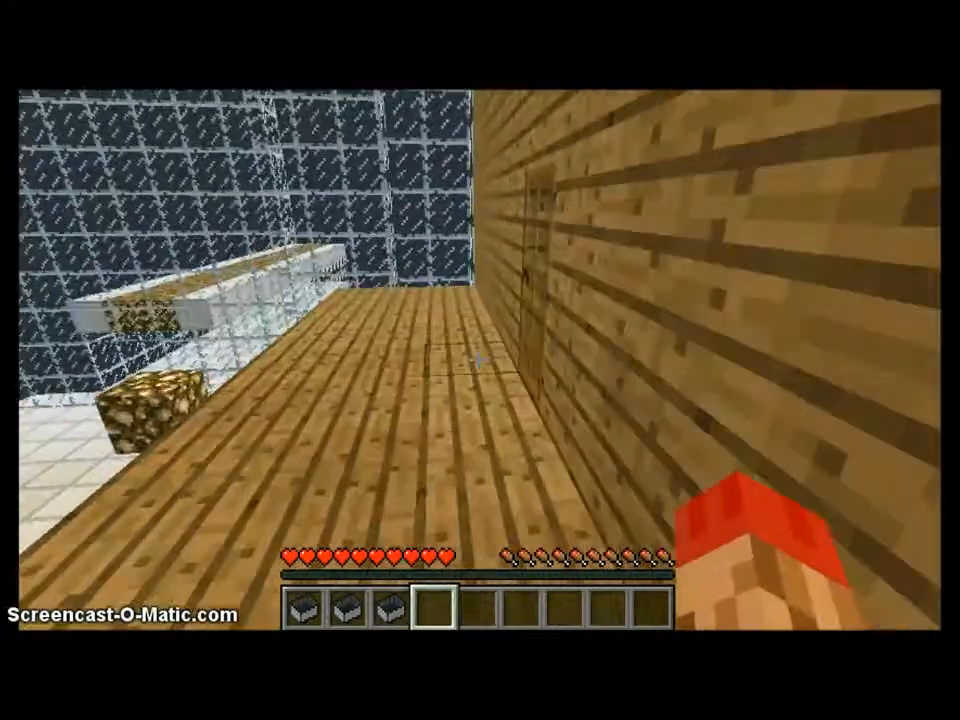
{"action": "mouse_move", "coordinate": [480, 360]}
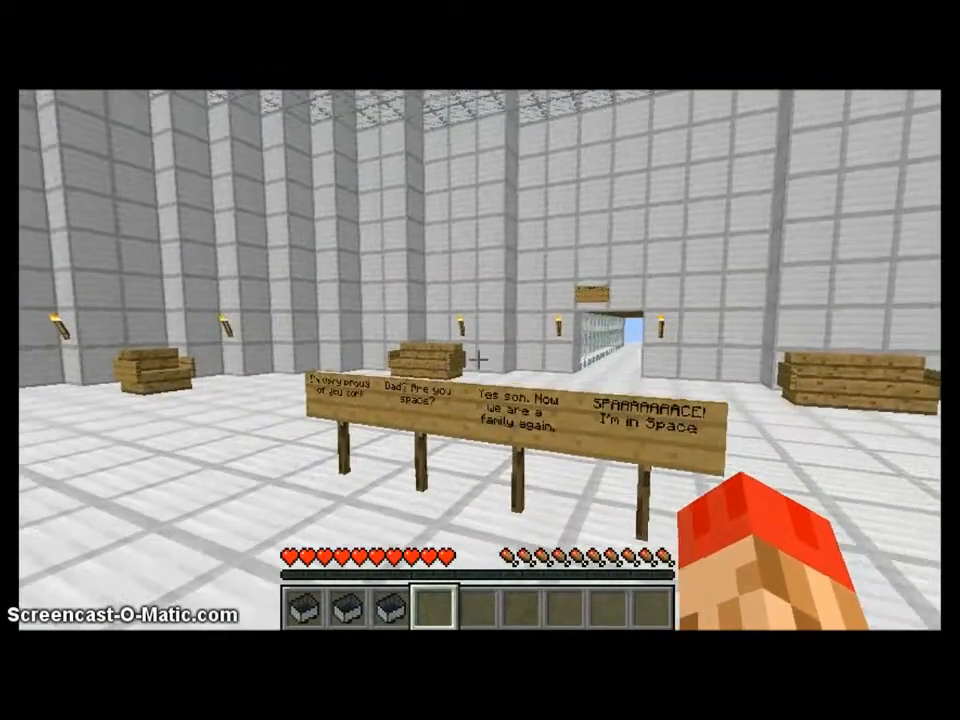
{"action": "mouse_move", "coordinate": [480, 360]}
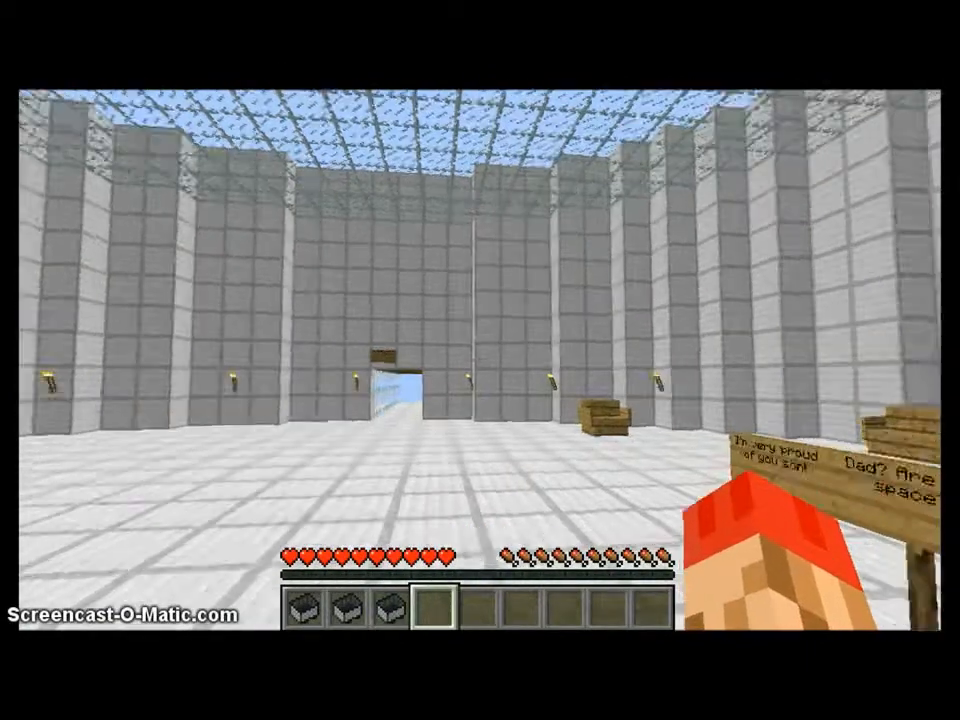